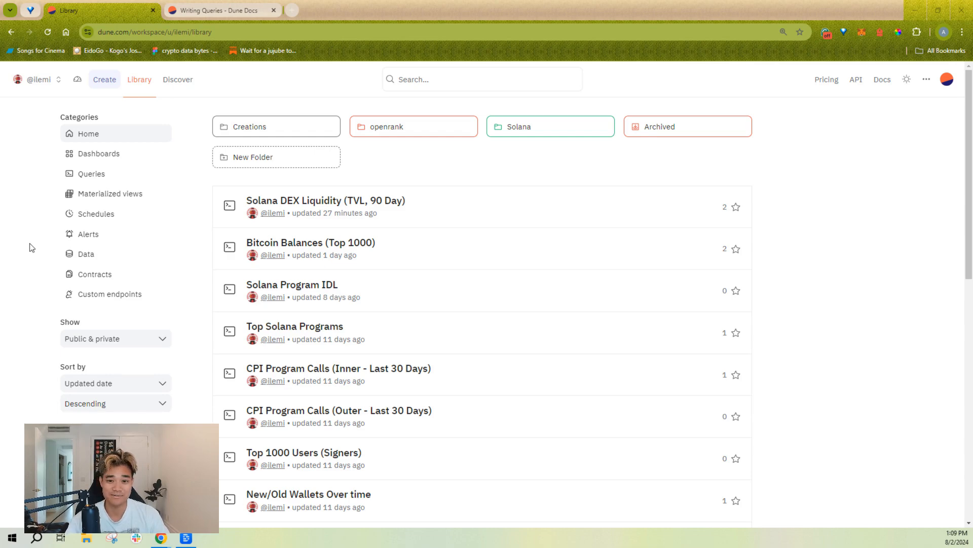
mouse_move(46, 241)
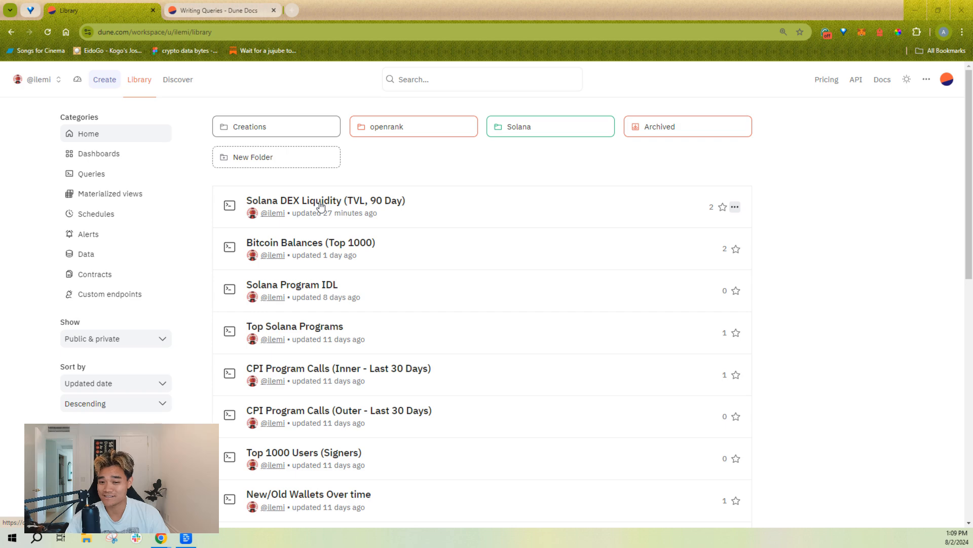
Browse the Writing Queries guide, then the Using Parameters docs page
left_click(220, 10)
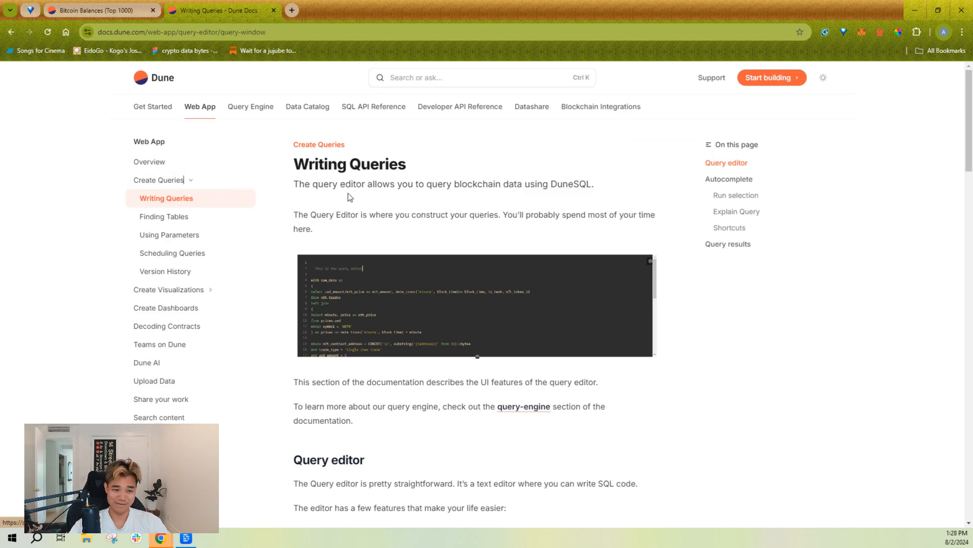
mouse_move(313, 180)
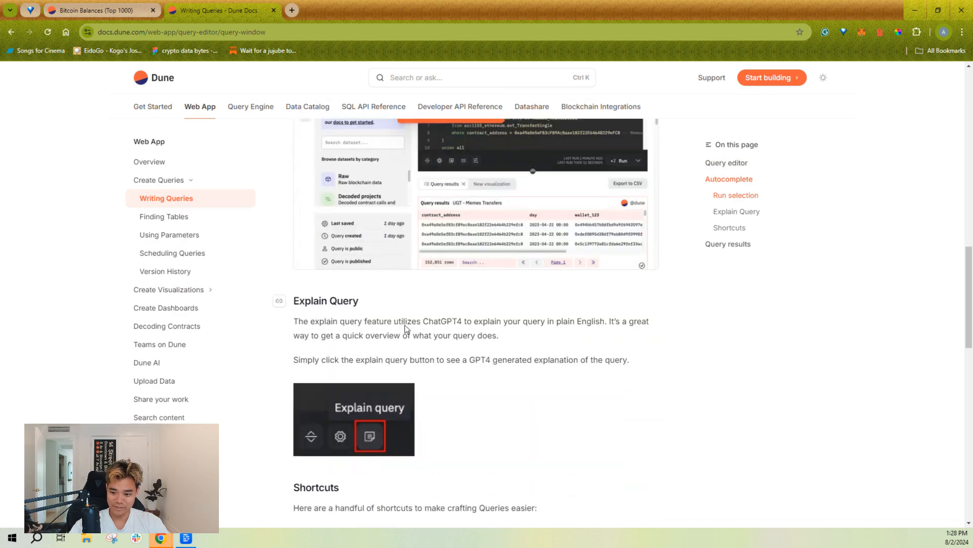
scroll("down", 3)
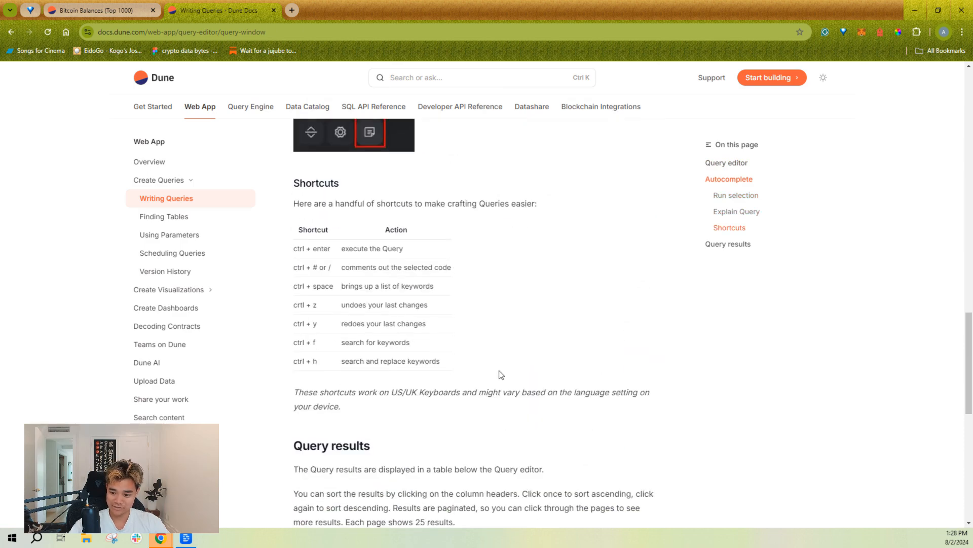
mouse_move(380, 191)
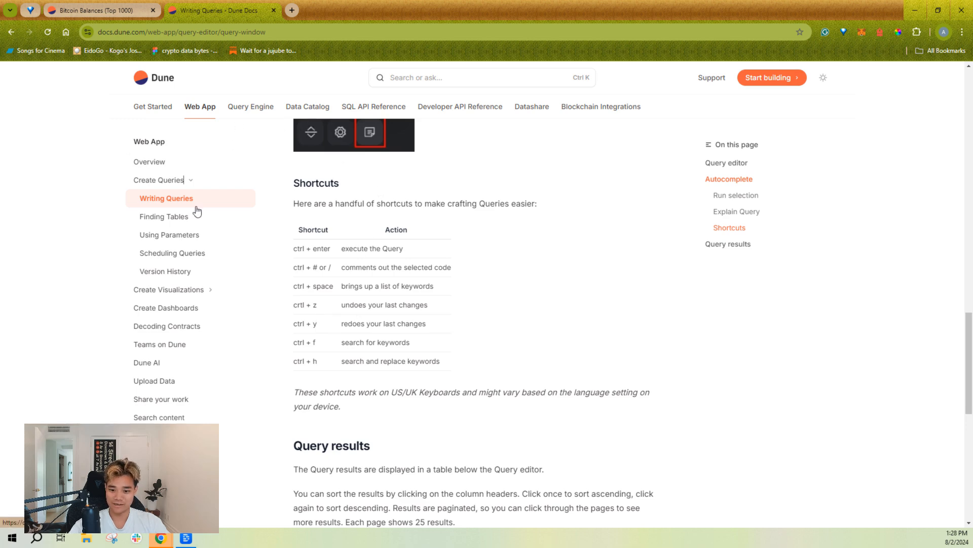
left_click(170, 235)
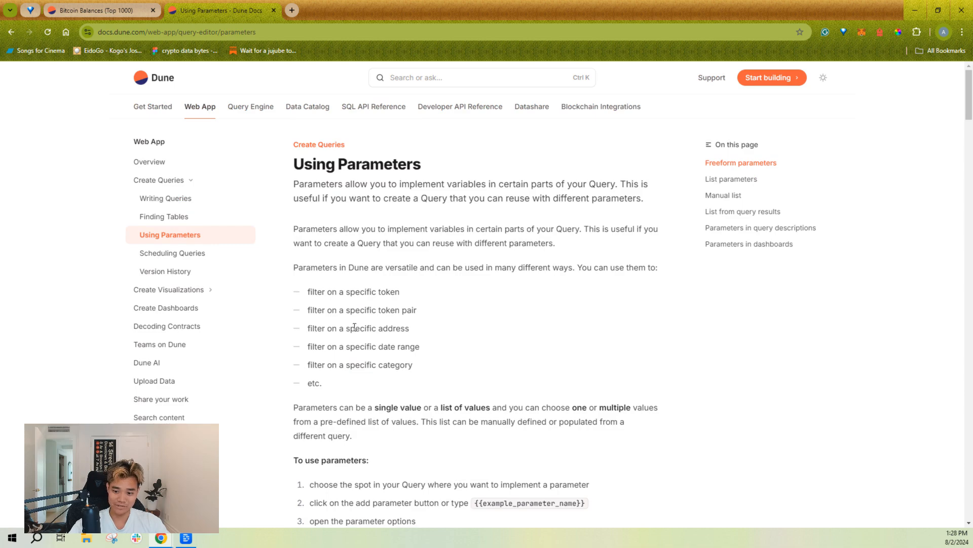
scroll("down", 3)
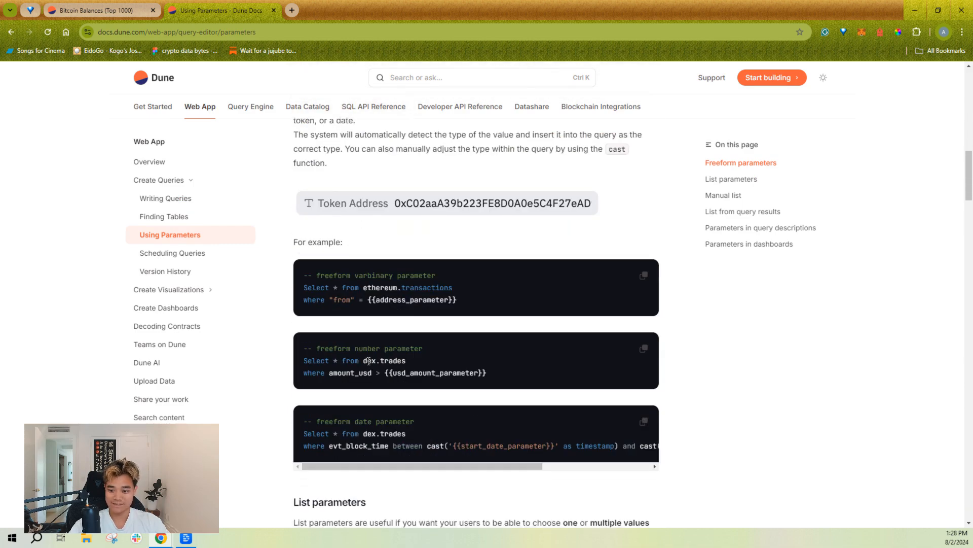
scroll("down", 3)
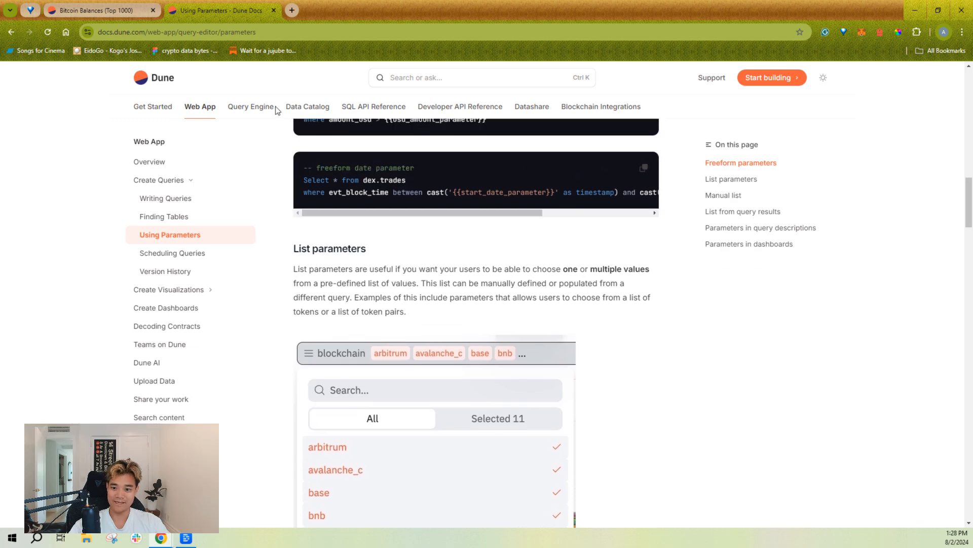
Move to the Query Engine docs and the Materialized Views page
left_click(250, 107)
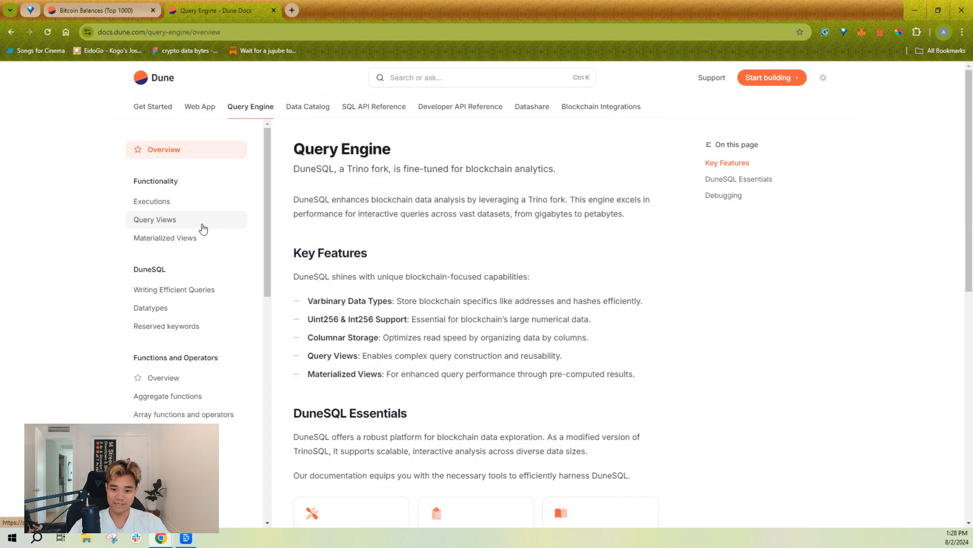
left_click(165, 237)
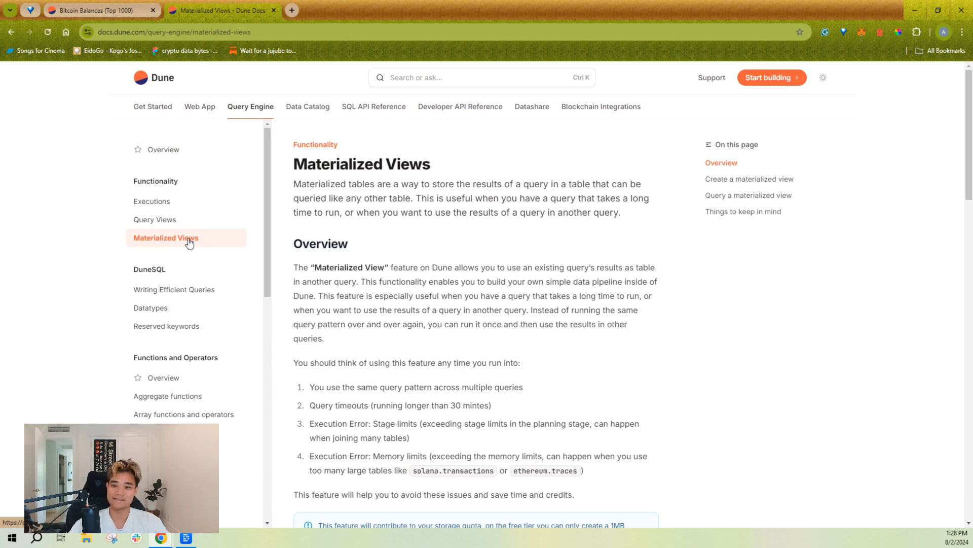
mouse_move(155, 219)
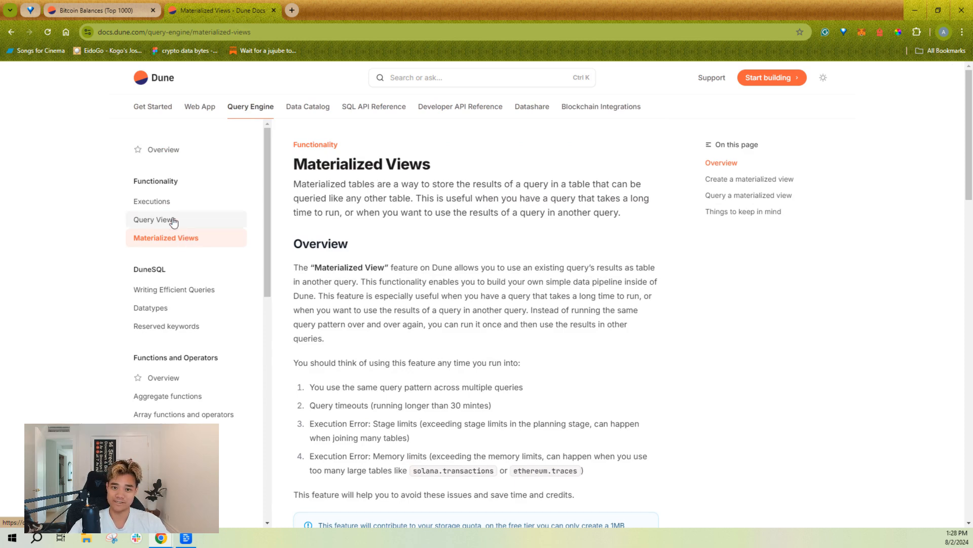
mouse_move(939, 255)
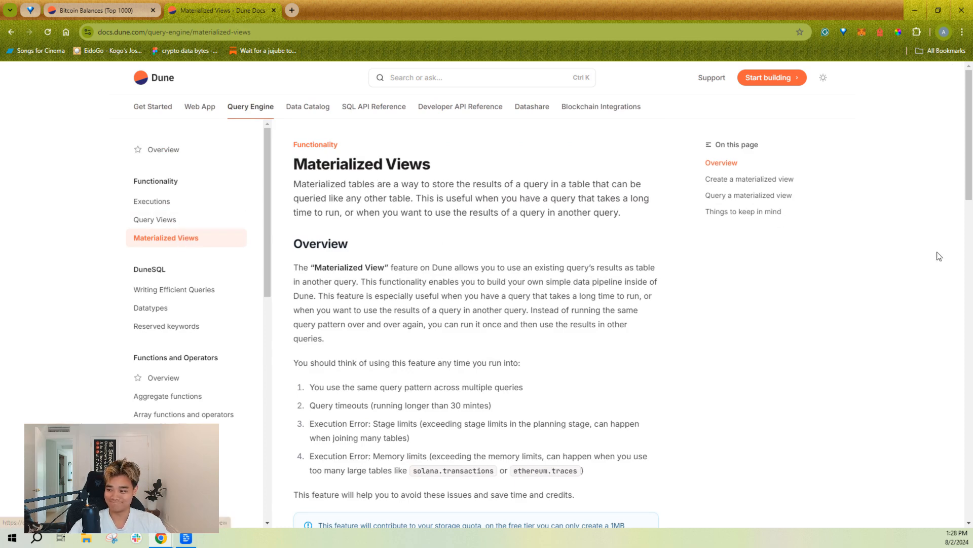
From the library, create a new empty query, then return to the saved-queries library
left_click(339, 10)
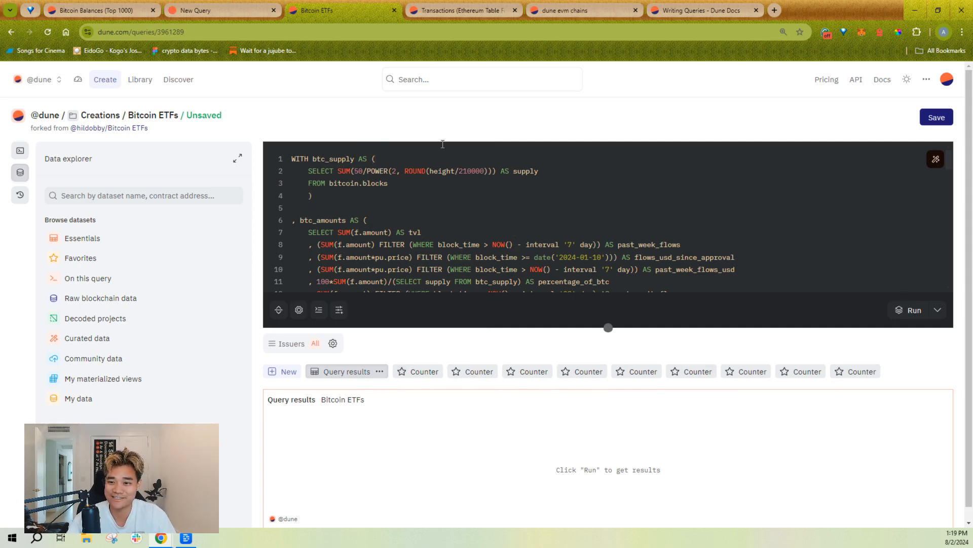
left_click(936, 117)
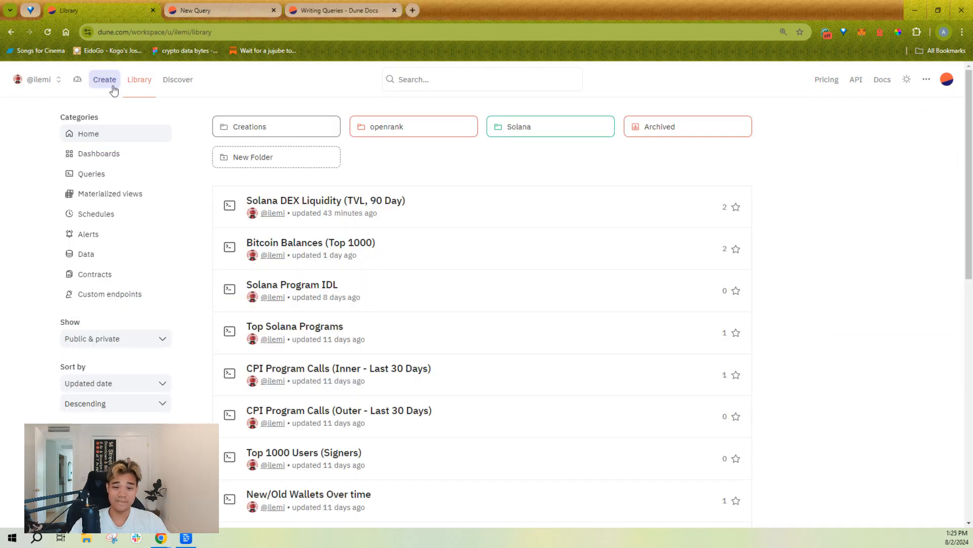
left_click(104, 79)
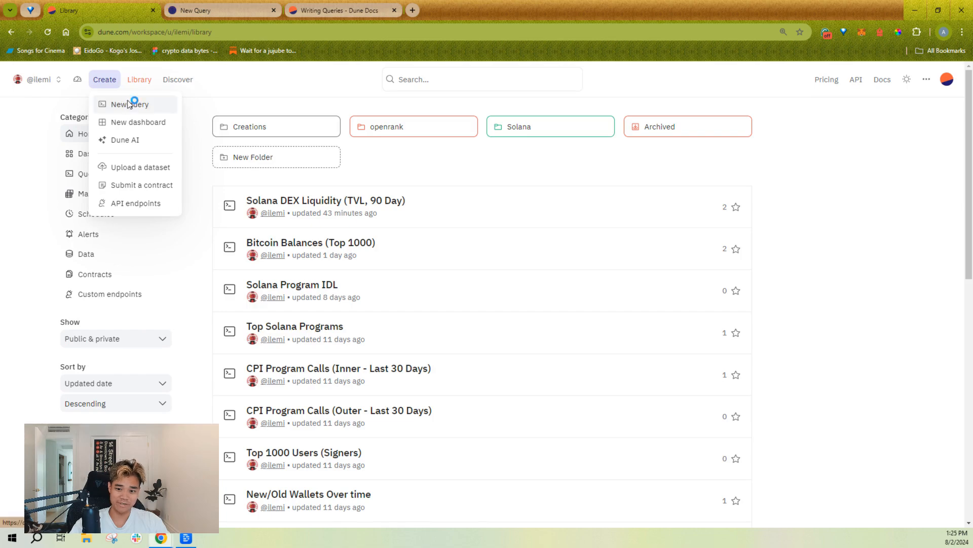
left_click(129, 104)
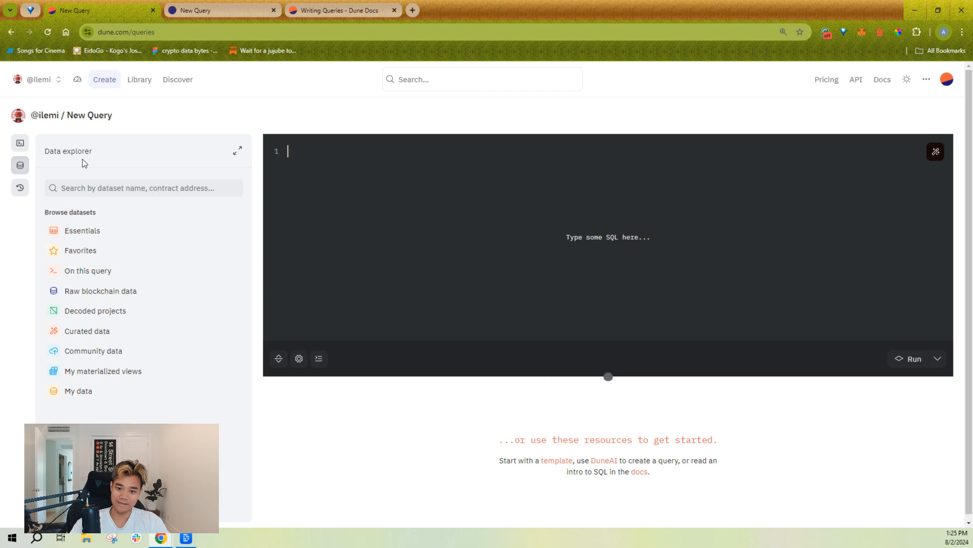
left_click(139, 79)
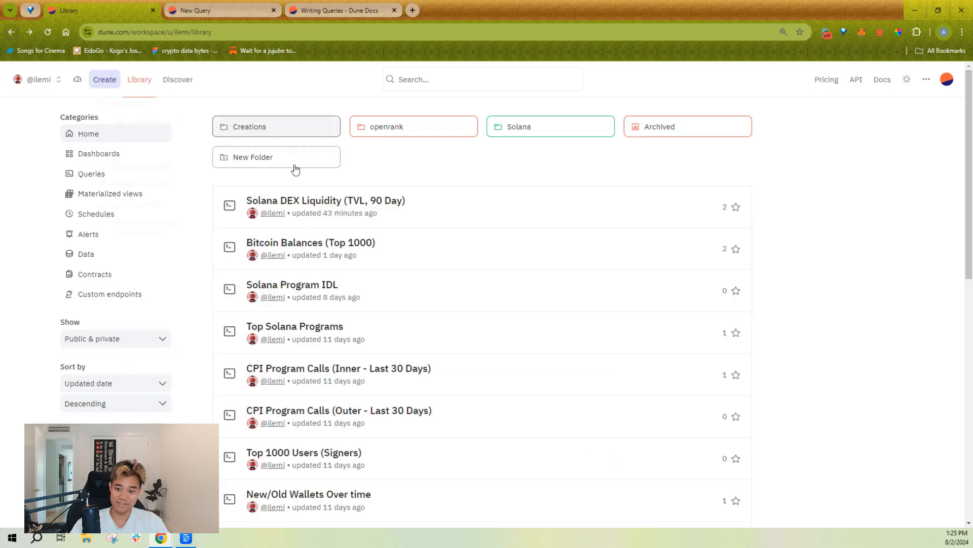
mouse_move(962, 263)
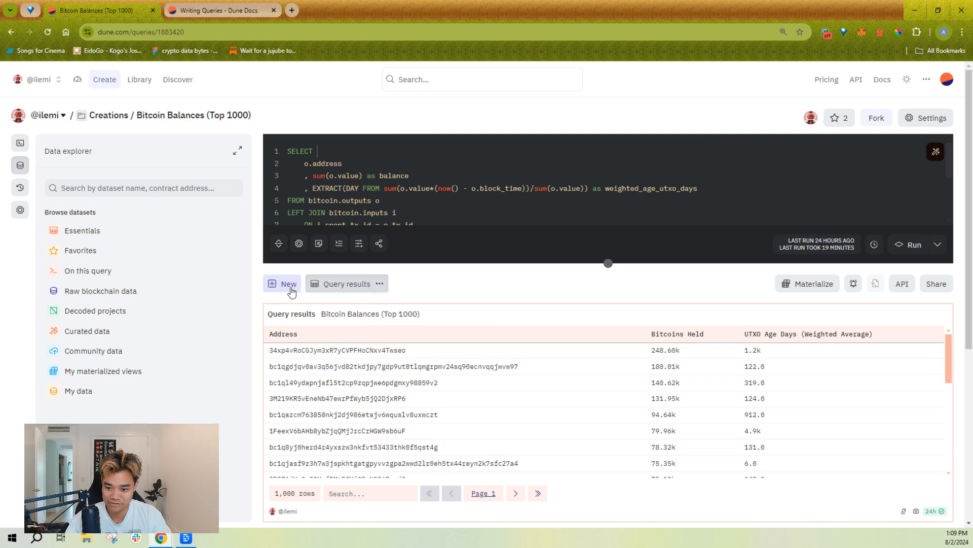
Open Bitcoin Balances (Top 1000) and enlarge the editor to show all 14 SQL lines
left_click(282, 284)
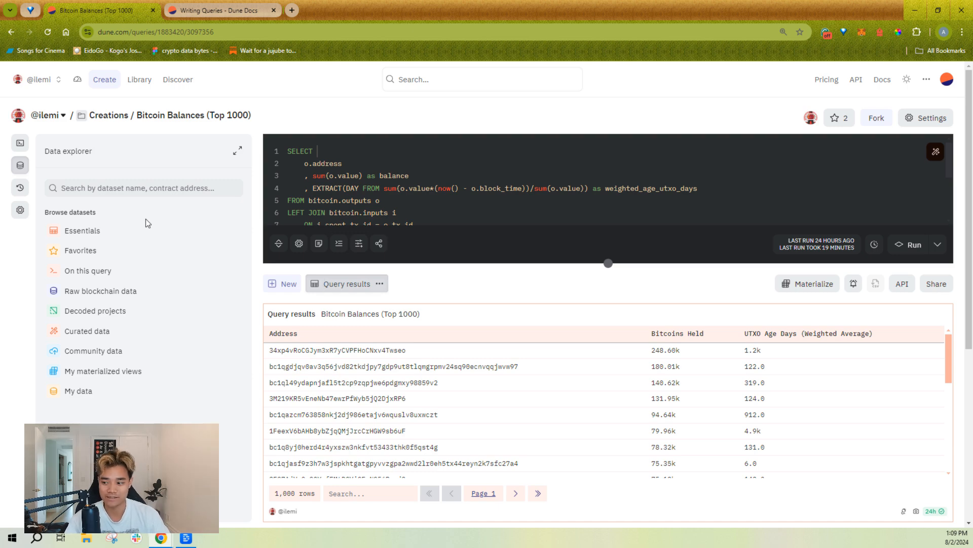
mouse_move(608, 263)
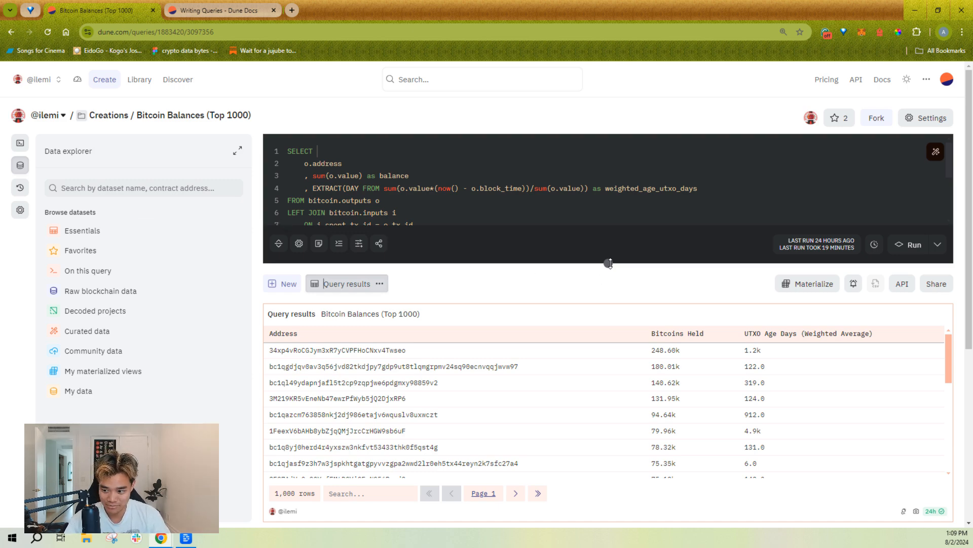
left_click_drag(609, 262, 608, 353)
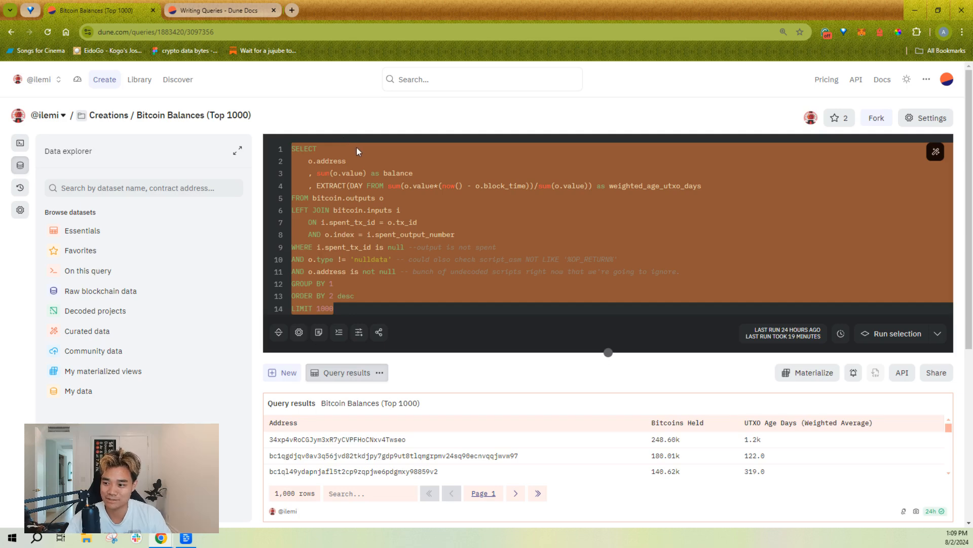
left_click(321, 148)
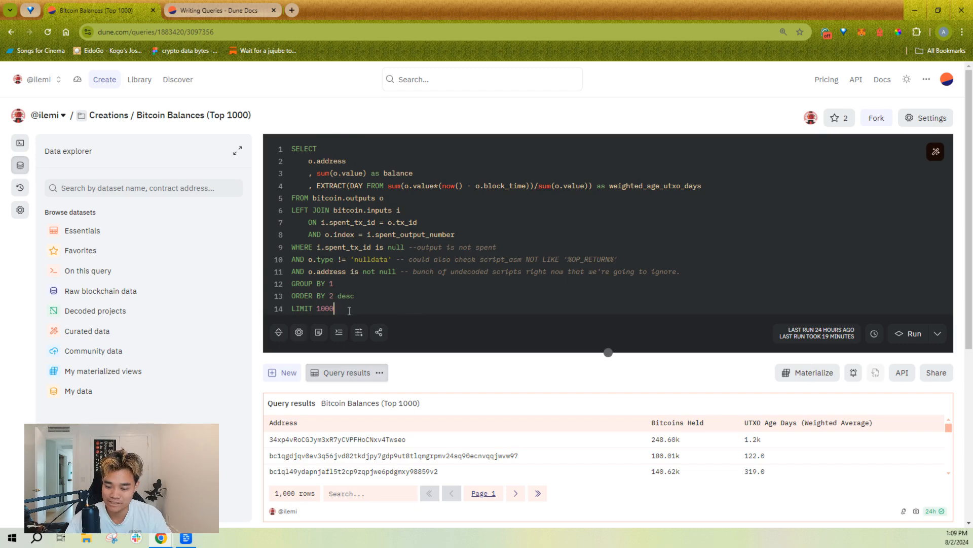
left_click(939, 334)
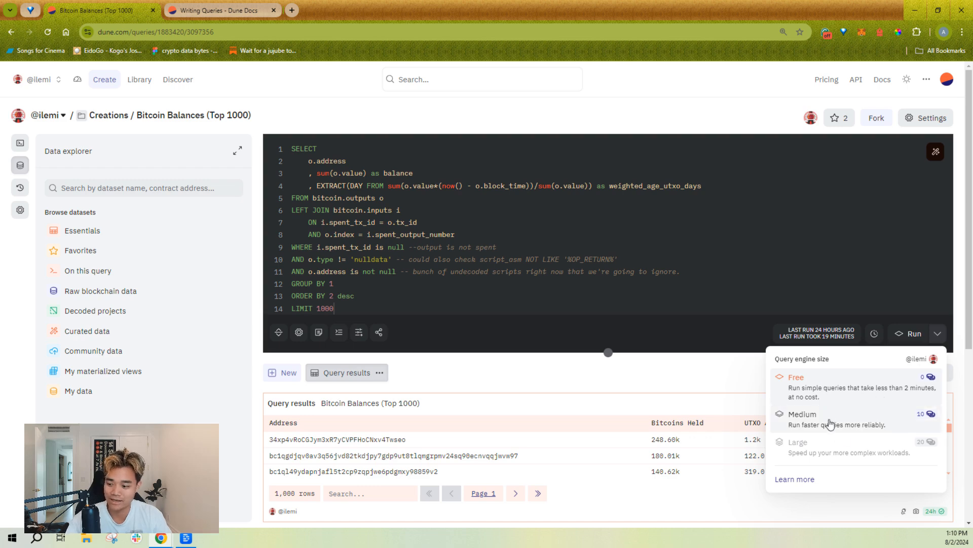
mouse_move(798, 441)
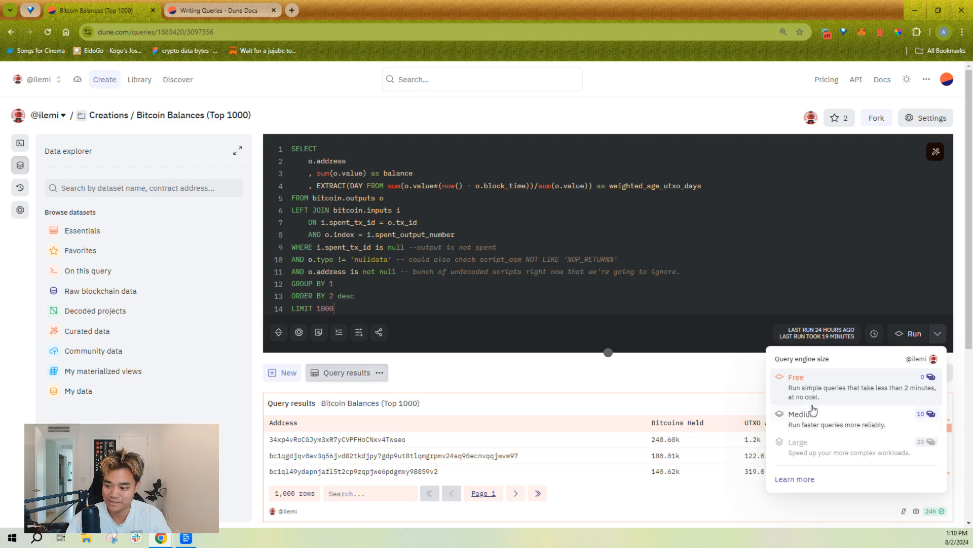
mouse_move(821, 447)
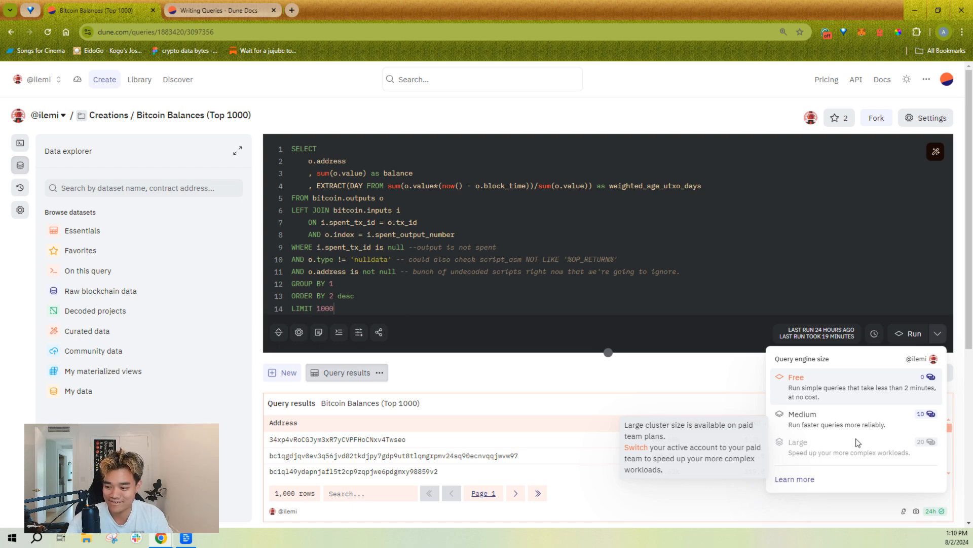
left_click(36, 79)
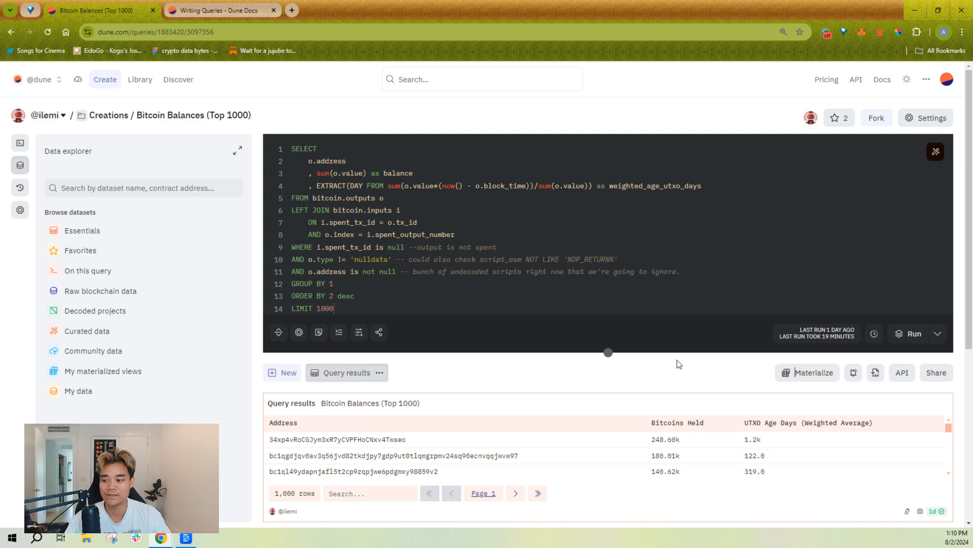
mouse_move(714, 325)
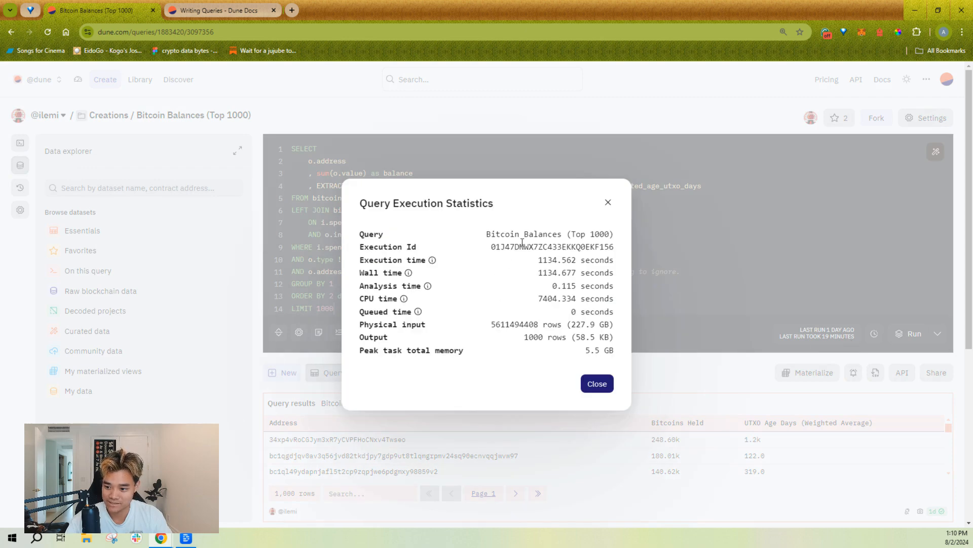
triple_click(552, 247)
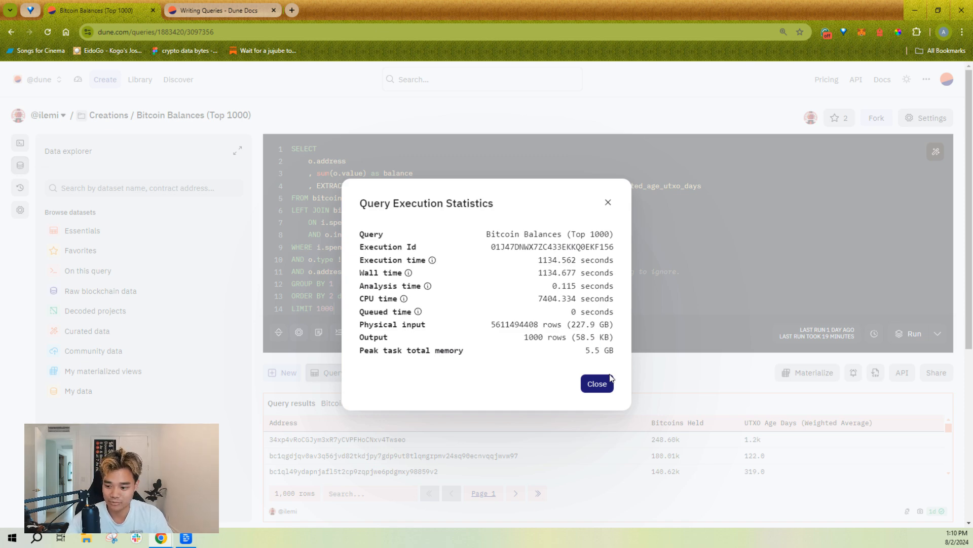
left_click(597, 384)
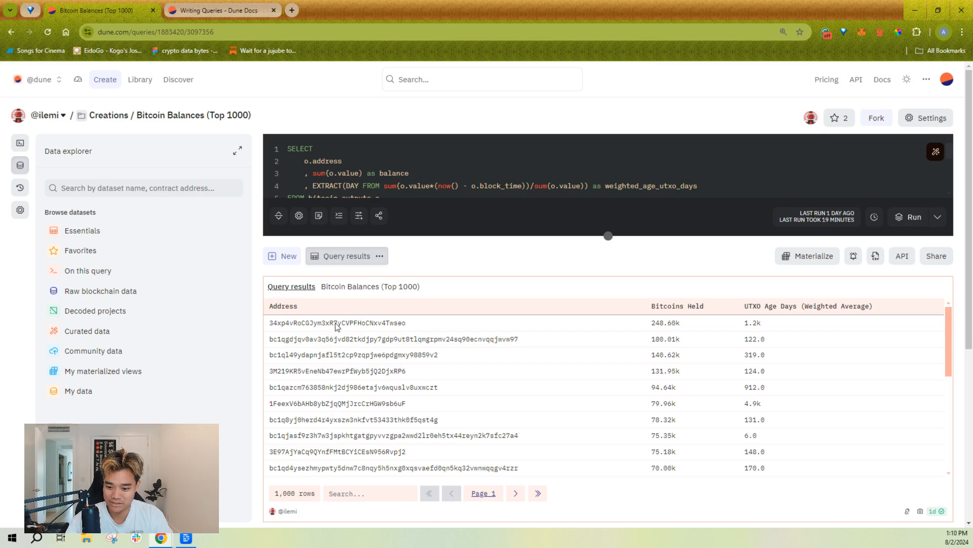
mouse_move(628, 507)
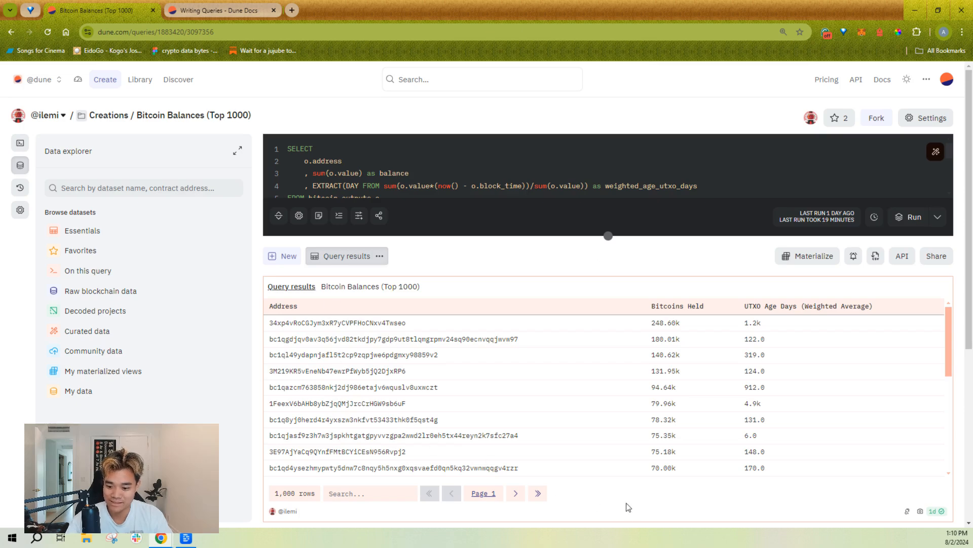
Open the Query refresh dialog for scheduling the Bitcoin Balances query
scroll("down", 3)
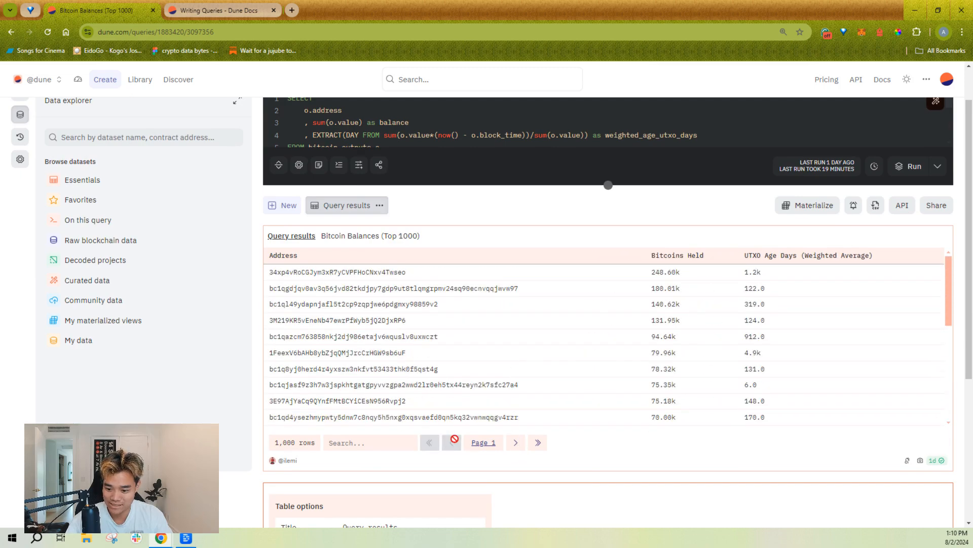
type("bc`1")
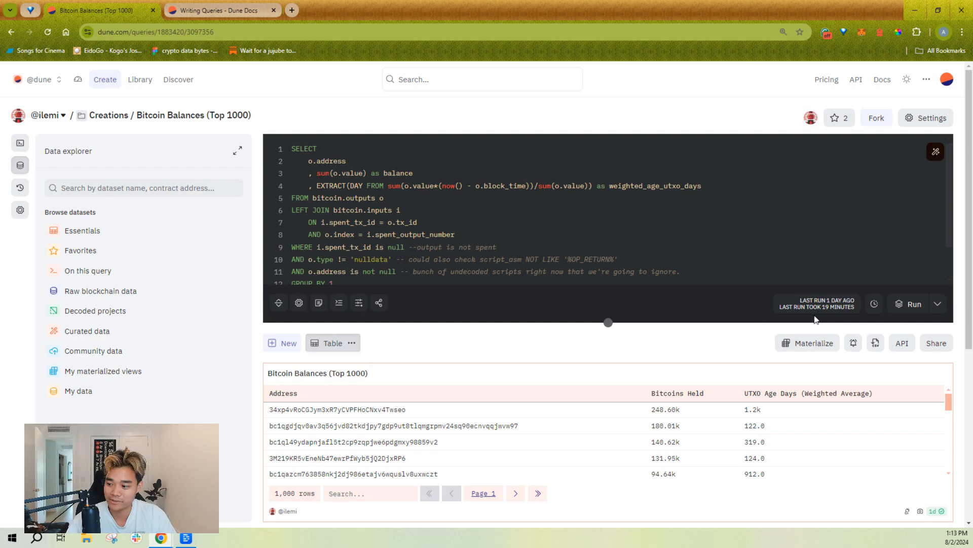
left_click(874, 303)
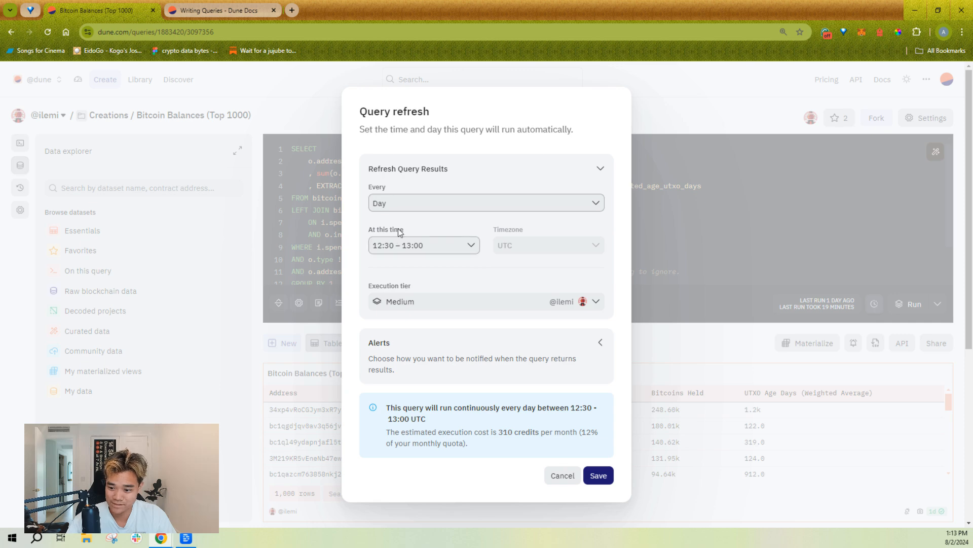
Set the refresh interval to every 15 minutes, triggering a not-enough-credits warning
left_click(485, 203)
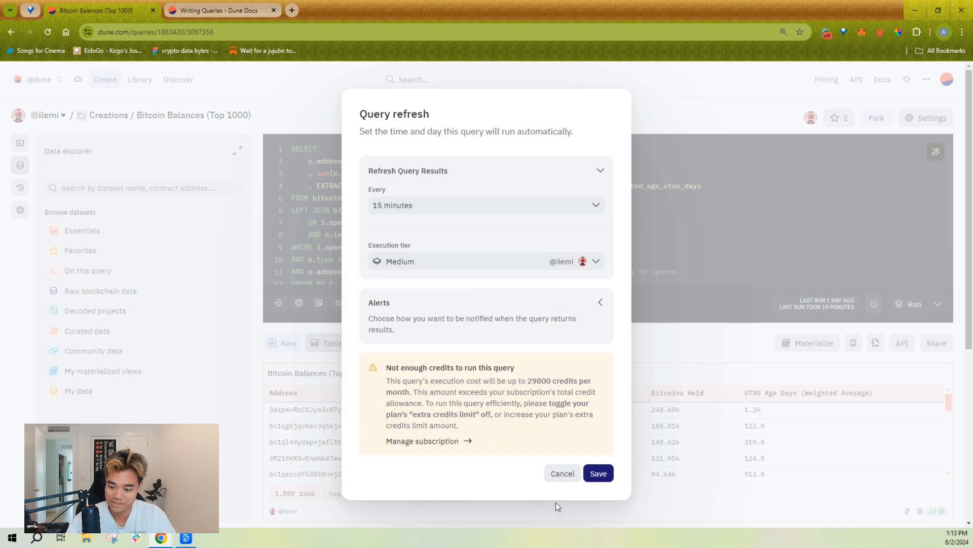
Cancel the schedule and add the filter AND o.address = {{address}} with its input field
left_click(561, 474)
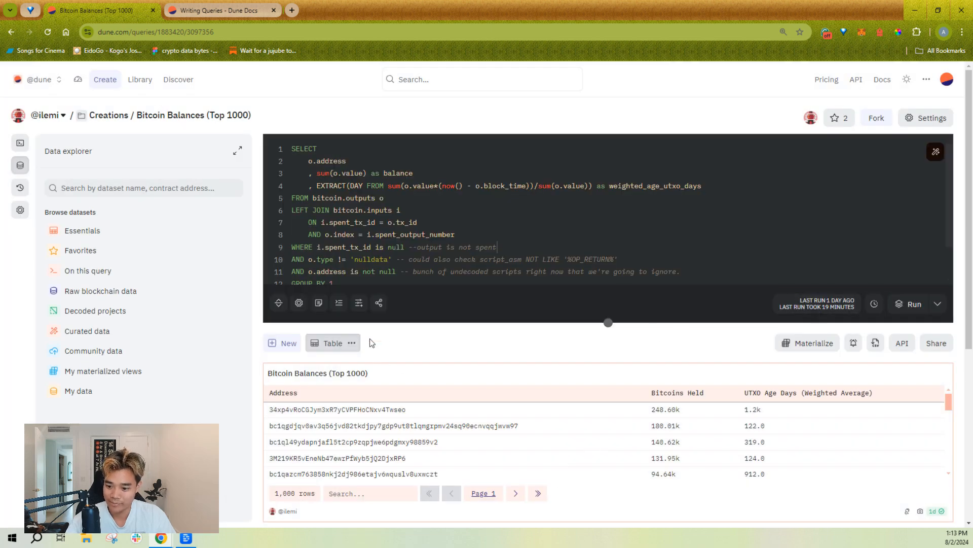
mouse_move(279, 303)
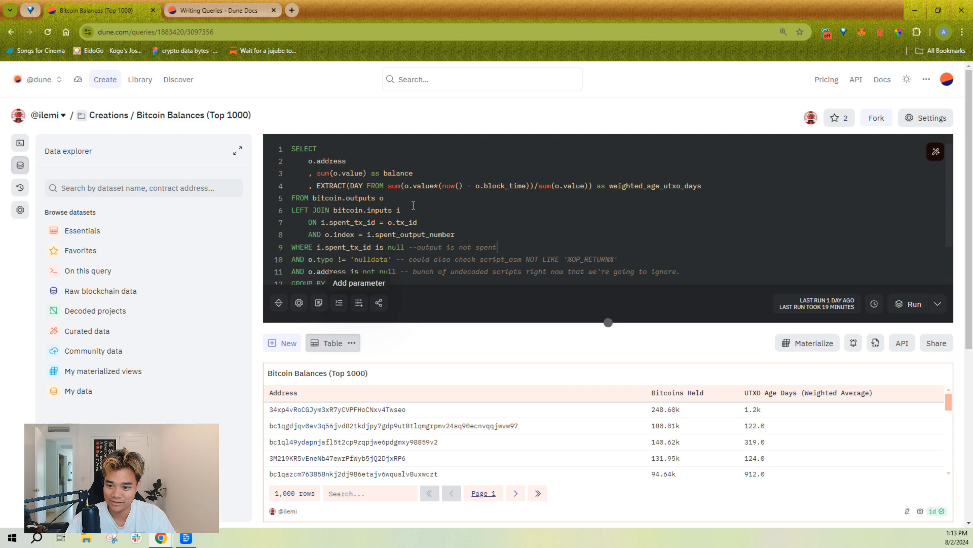
scroll("down", 3)
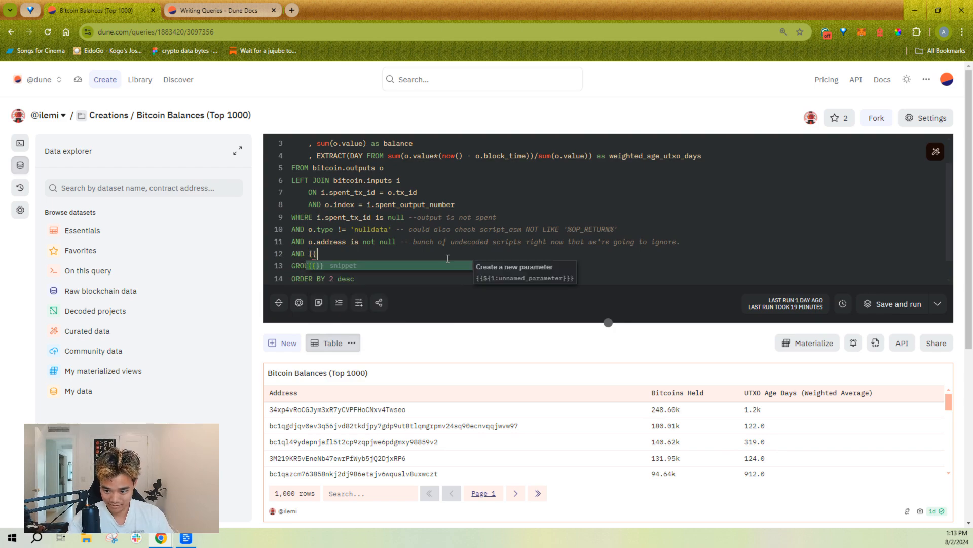
type("o.address =")
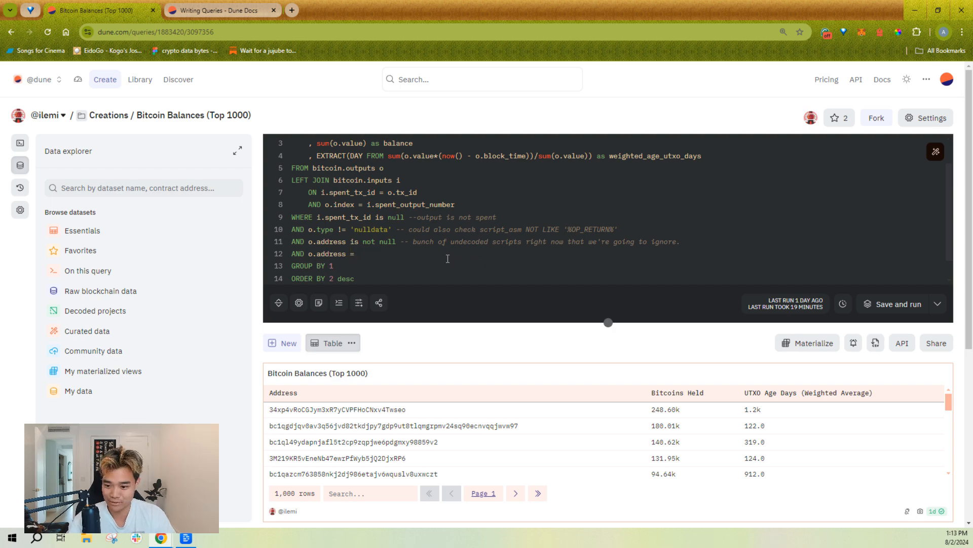
type("{{address")
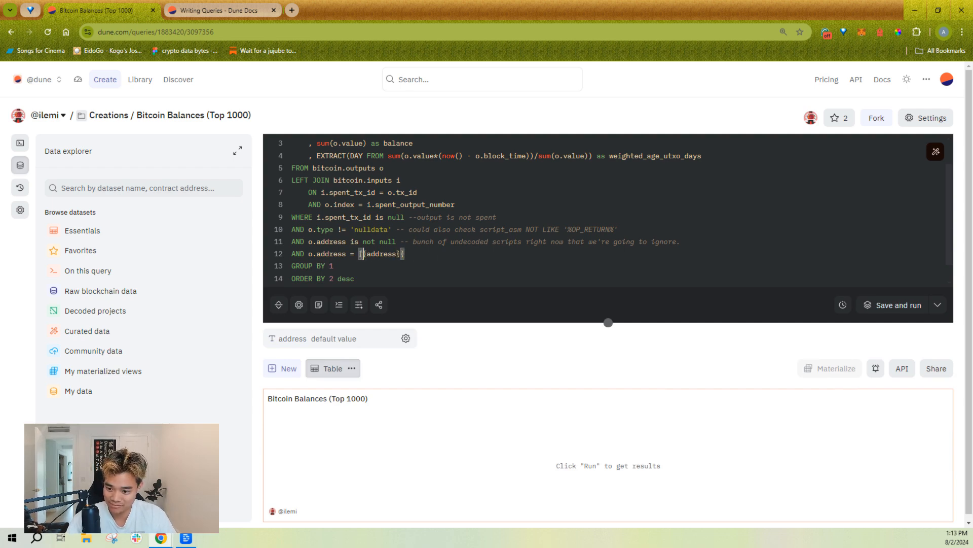
left_click(336, 339)
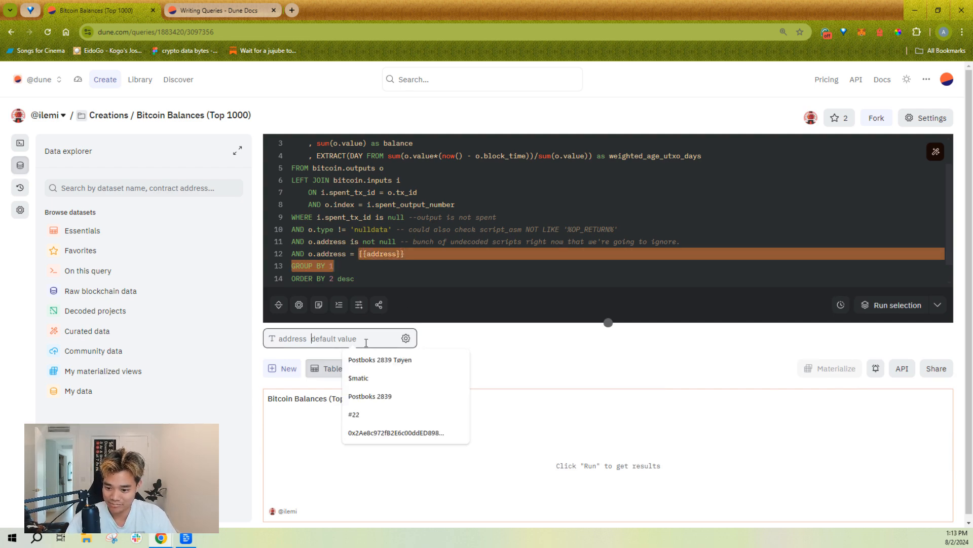
Open the address parameter's settings showing type choices Text, Number, Date, List
left_click(406, 339)
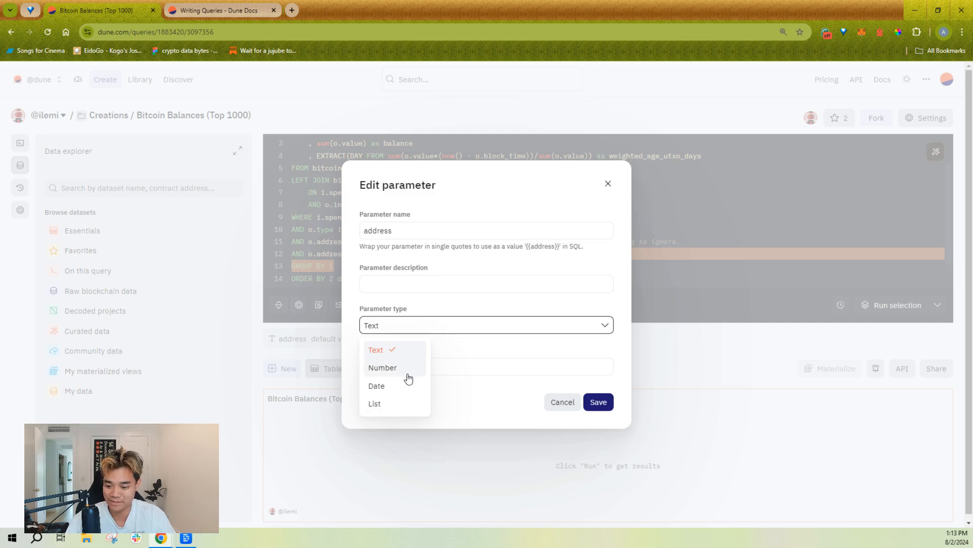
mouse_move(391, 407)
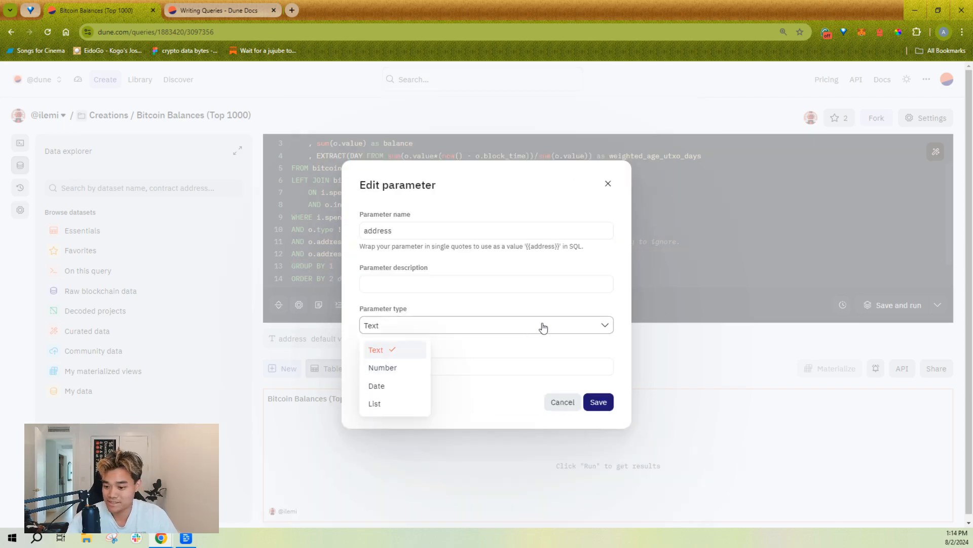
left_click(561, 401)
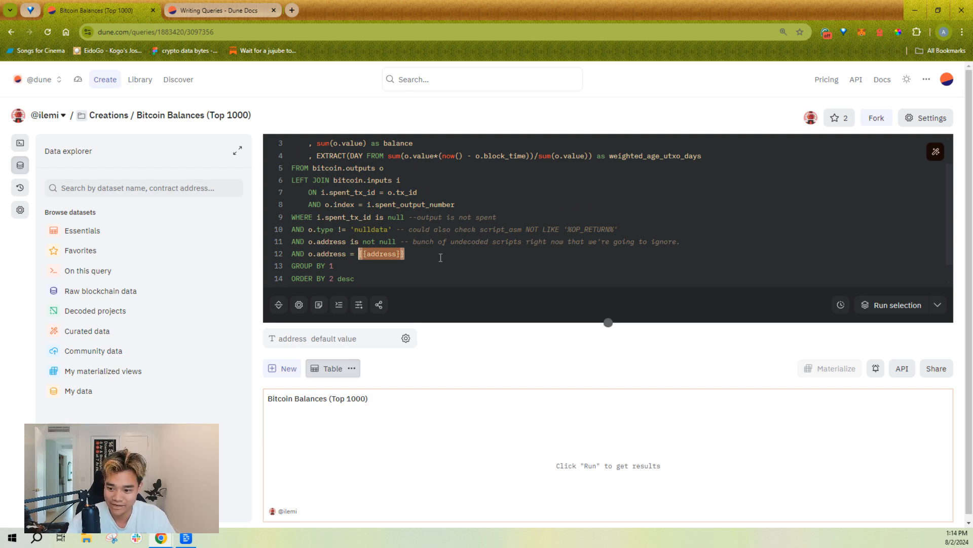
left_click(356, 254)
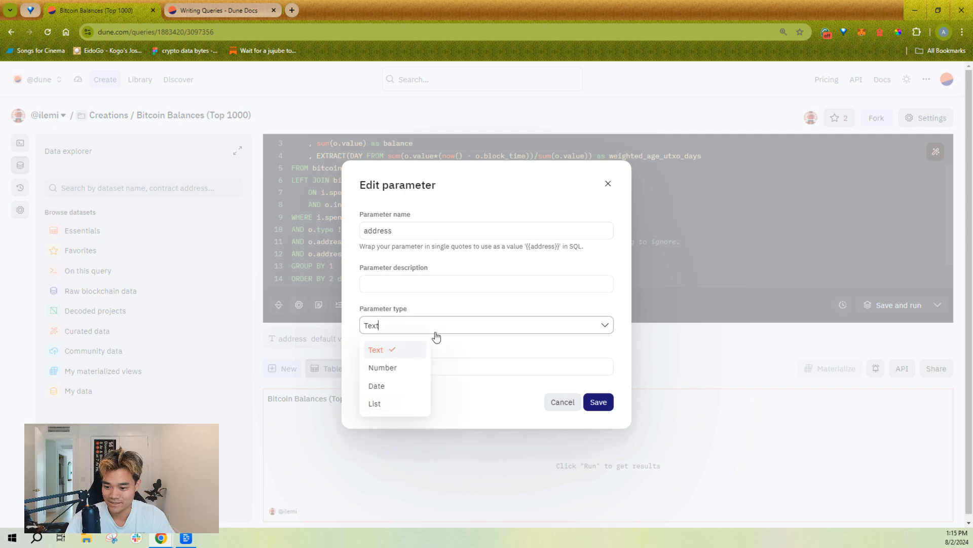
Make the address parameter a Date defaulting to 2024-08-29 and save it
left_click(376, 385)
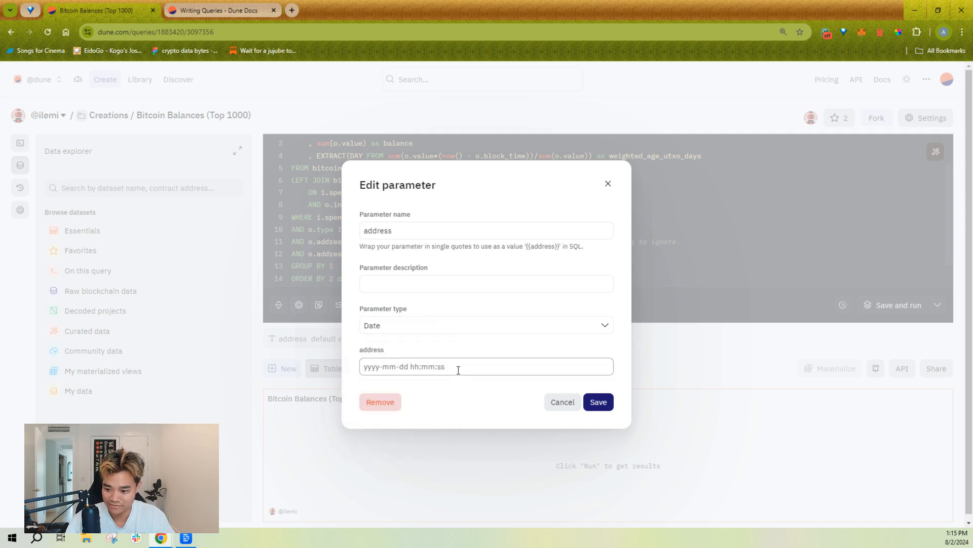
type("2024-08-29 00:00:00")
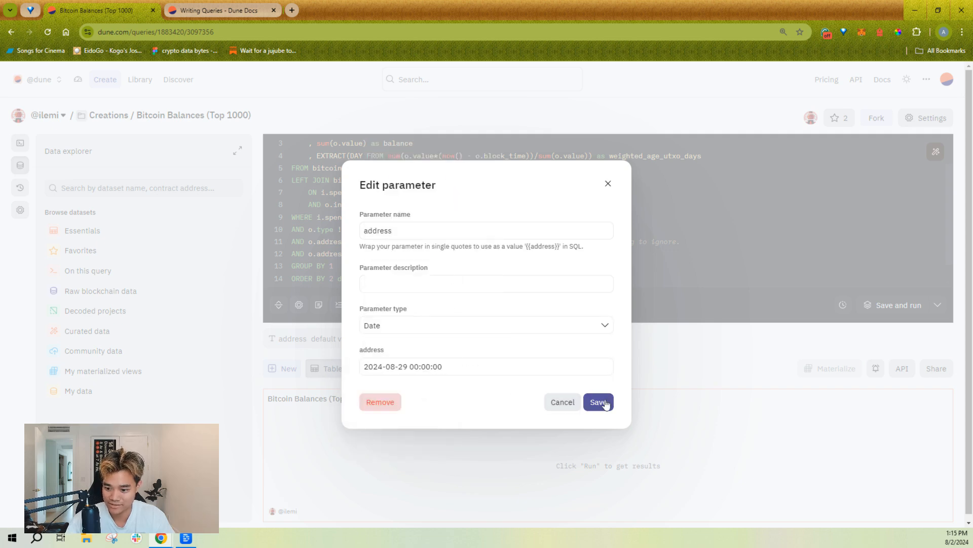
left_click(598, 401)
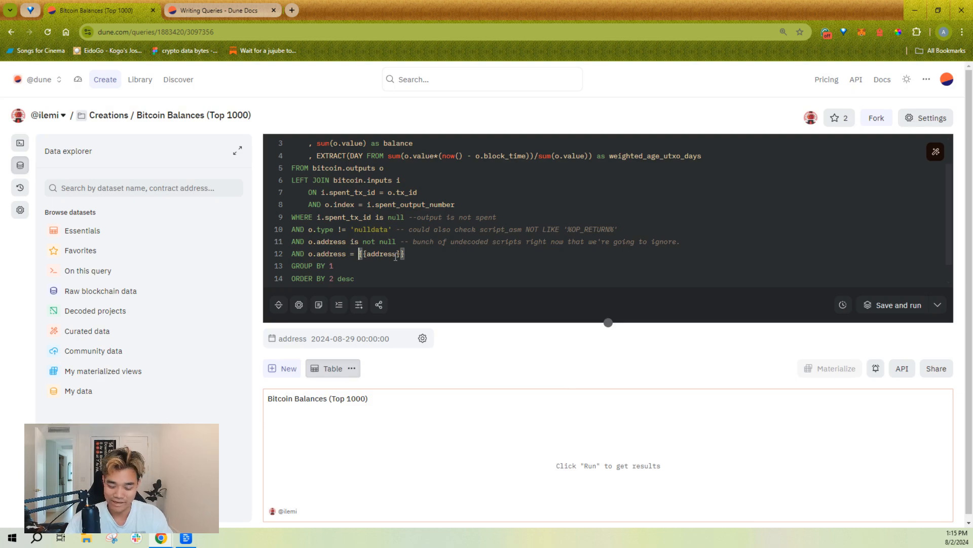
Rewrite the filter as AND o.address = timestamp '{{address}}'
type("timestamp")
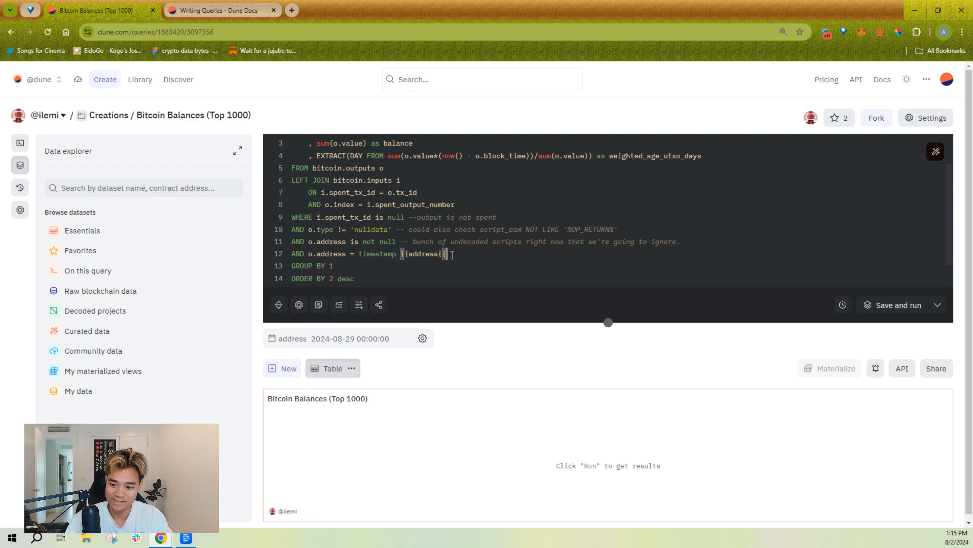
type("'")
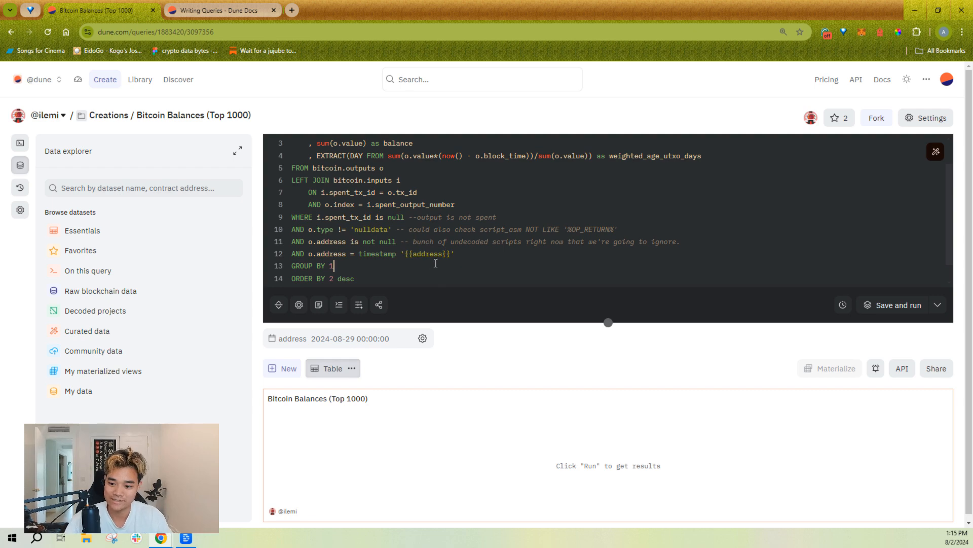
left_click(456, 254)
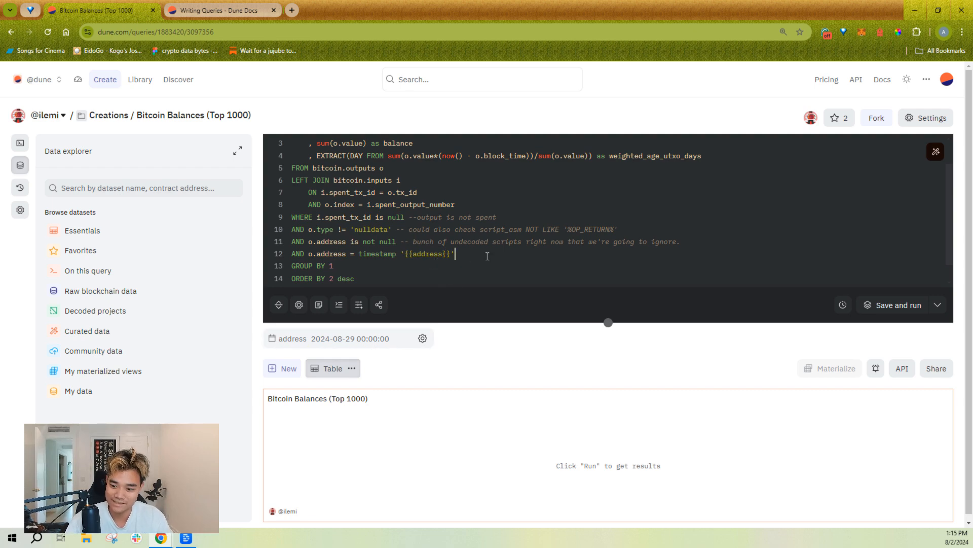
Drop the timestamp cast and make address a List parameter with options 1, 2, 3
left_click_drag(358, 254, 454, 254)
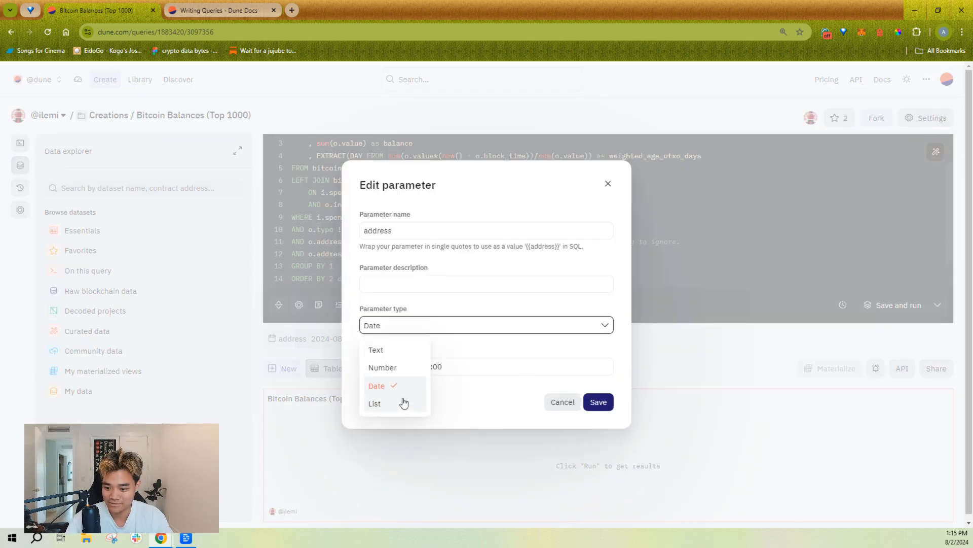
left_click(374, 402)
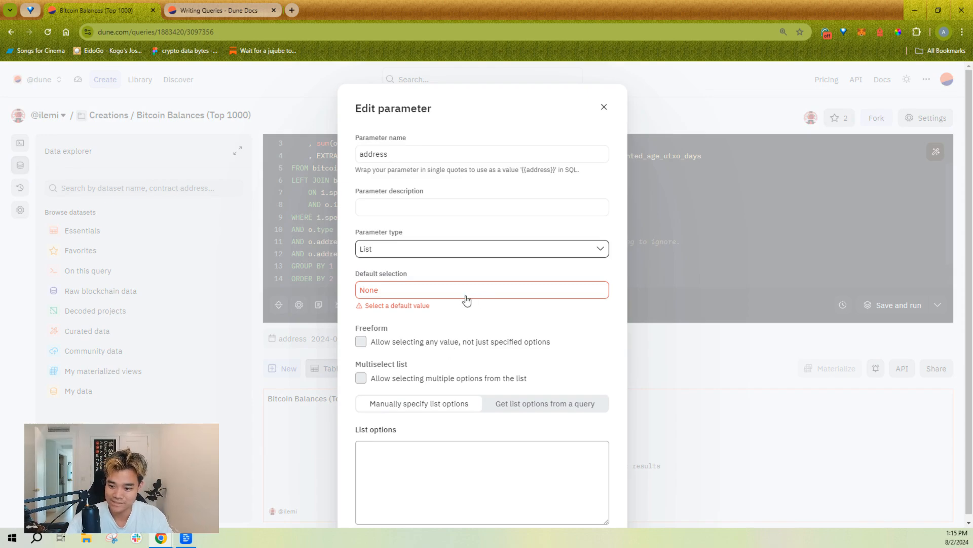
left_click(480, 483)
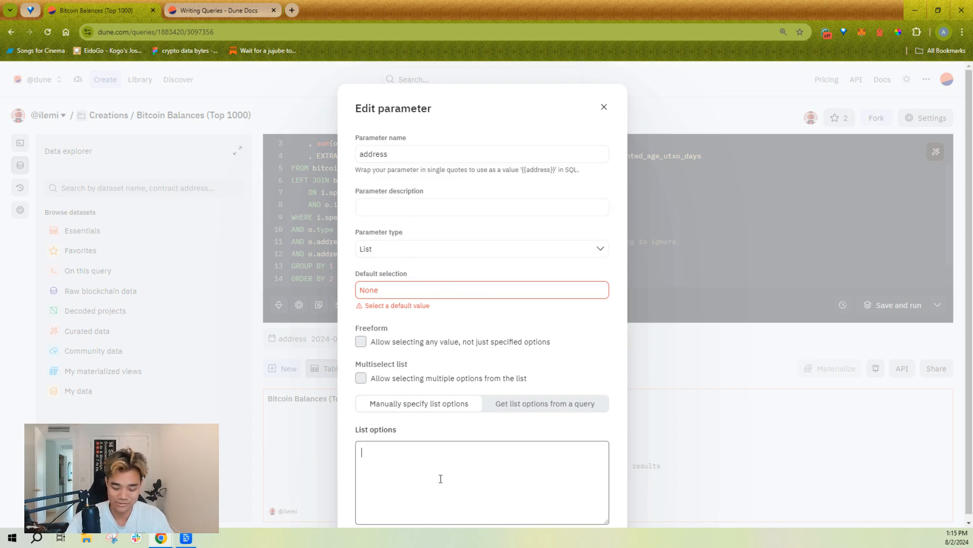
type("1")
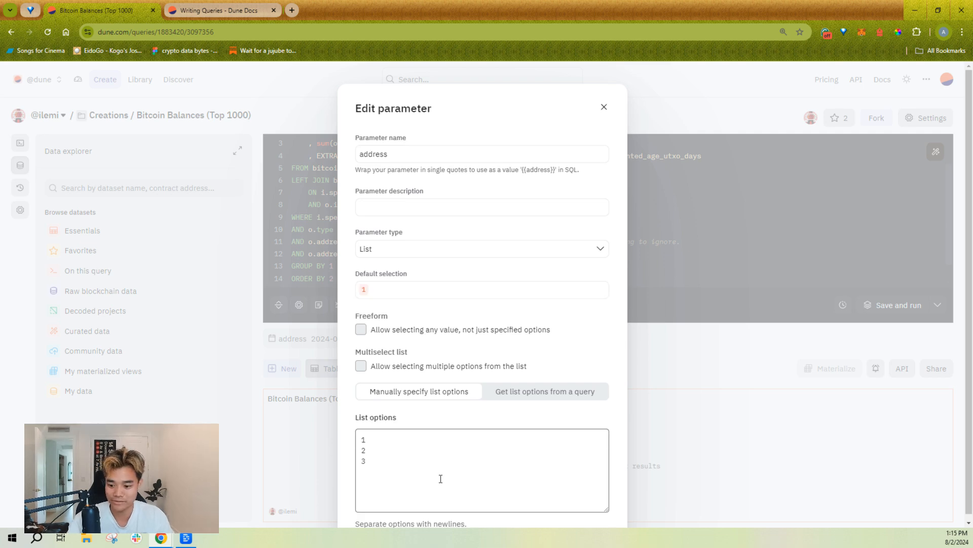
left_click(602, 107)
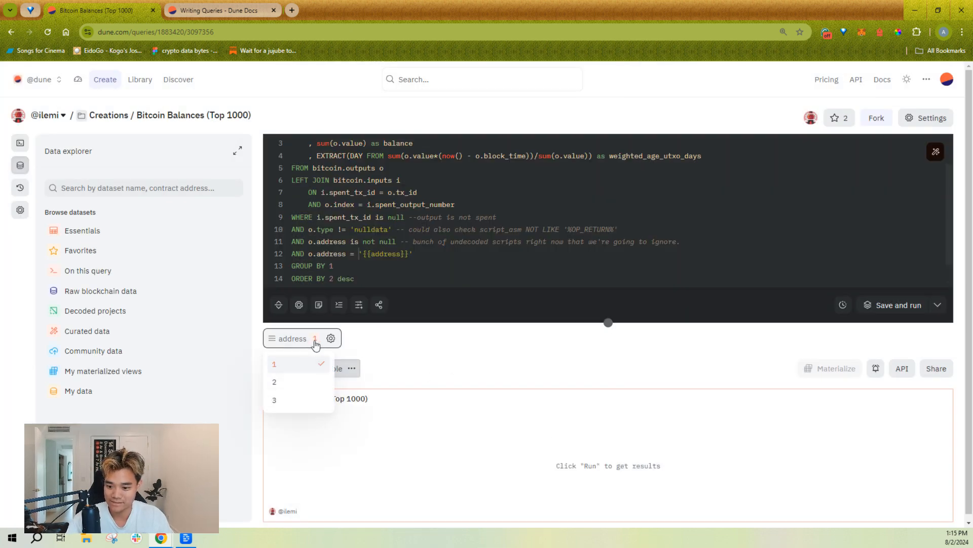
Enable freeform values on the list (multiple selection left off), save, and pick 4
left_click(331, 339)
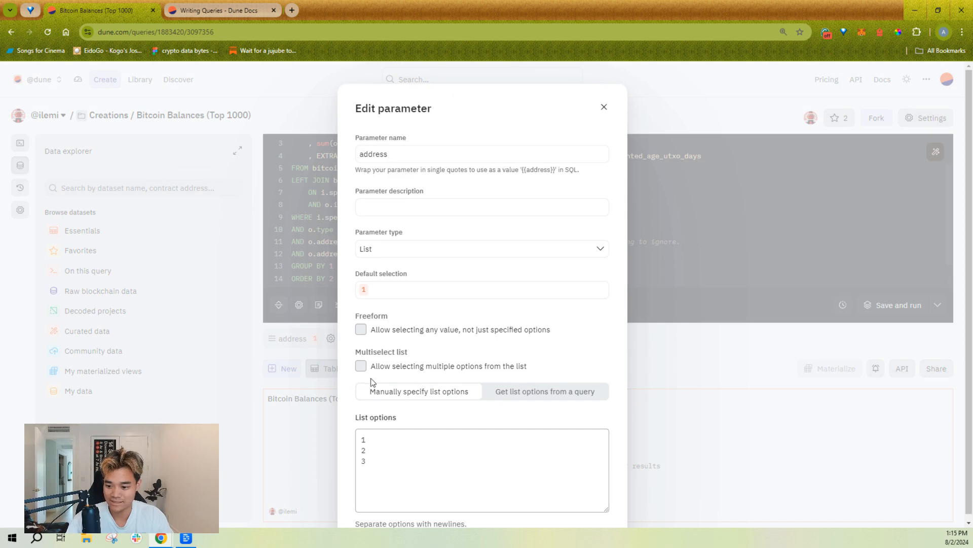
left_click(361, 365)
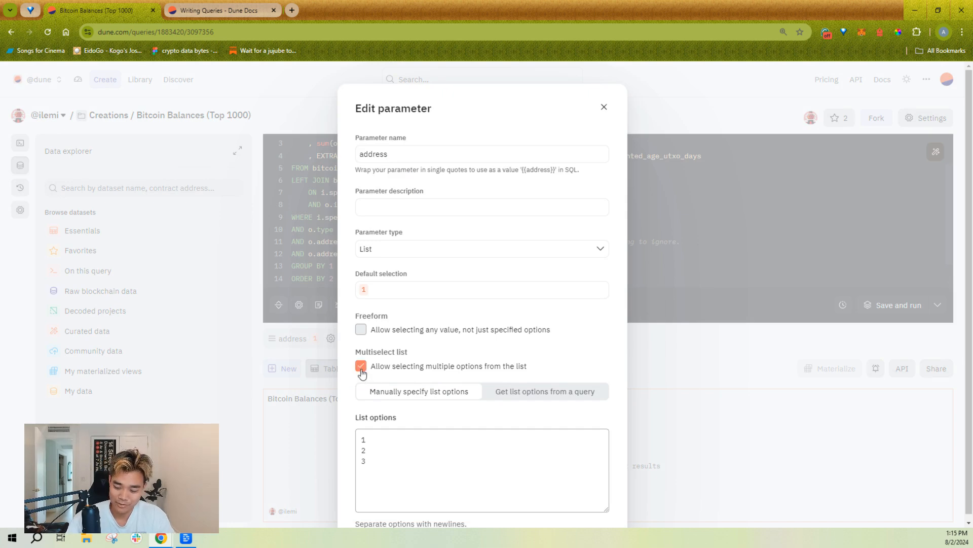
left_click(361, 367)
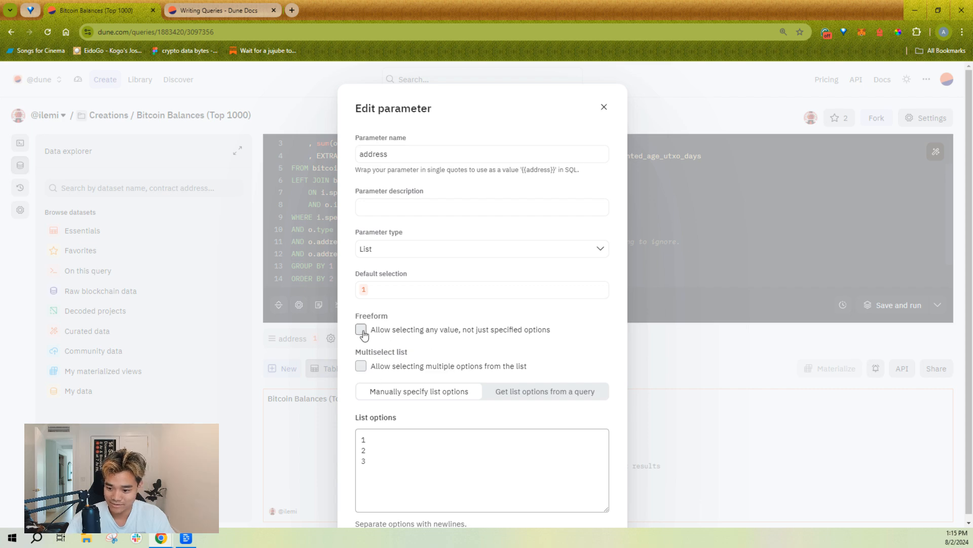
left_click(361, 329)
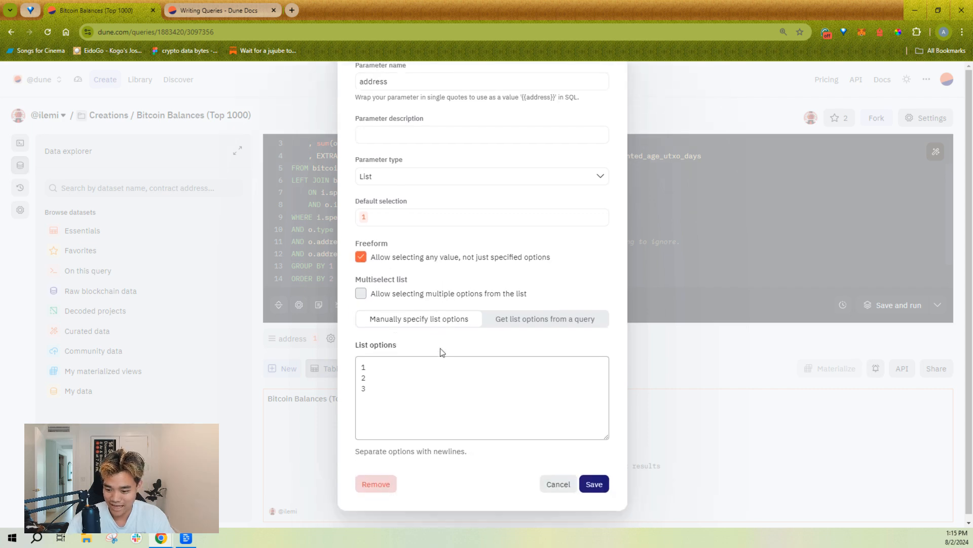
left_click(593, 484)
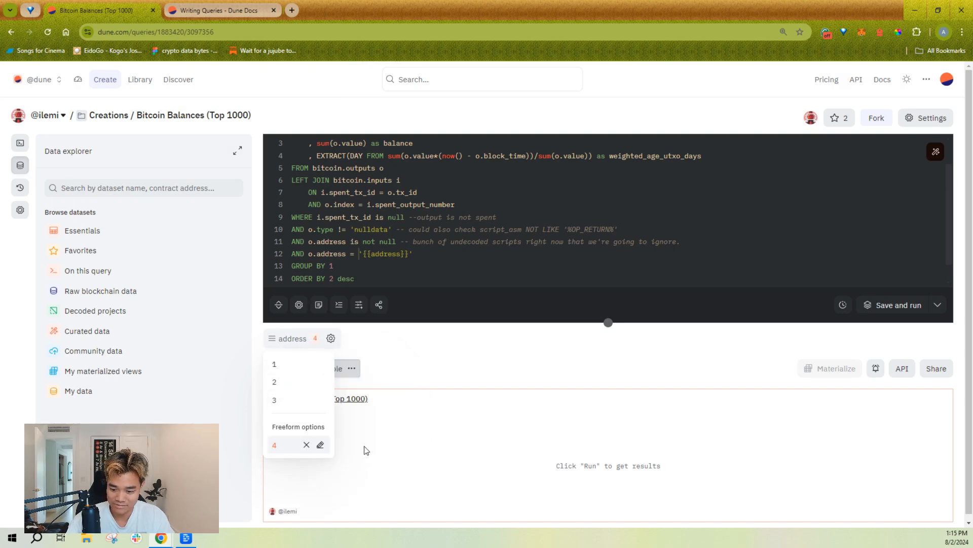
left_click(273, 445)
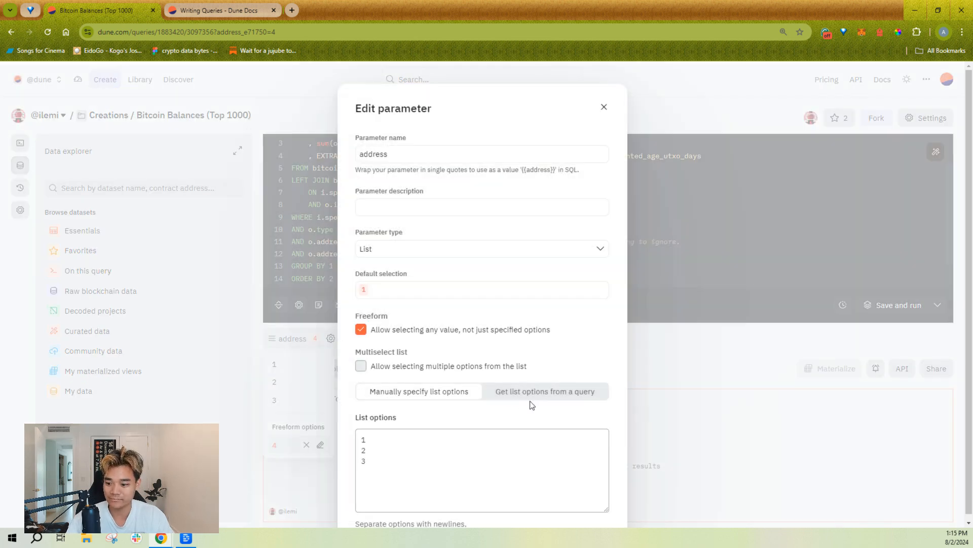
Choose list options from a query, checking the chain parameter's query id 3868399 in another query
left_click(544, 391)
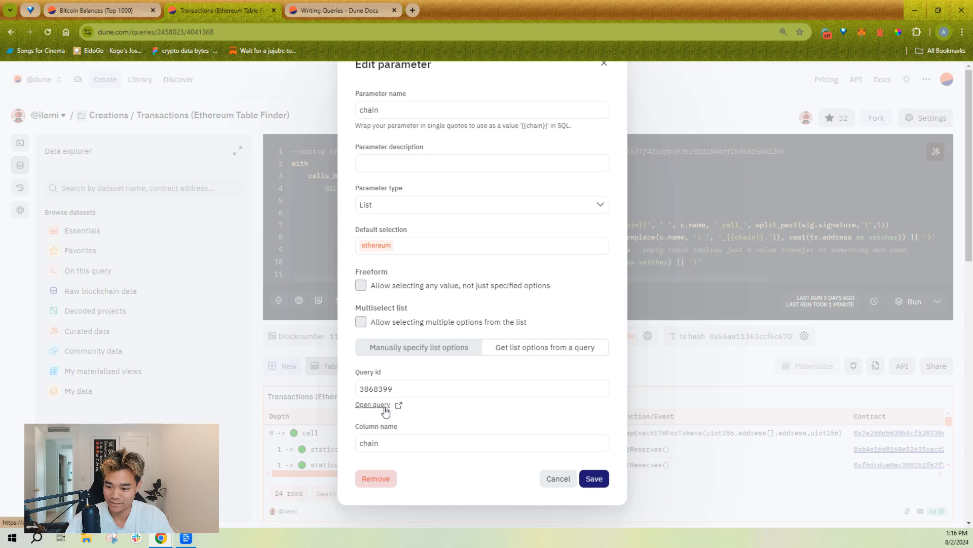
left_click(373, 405)
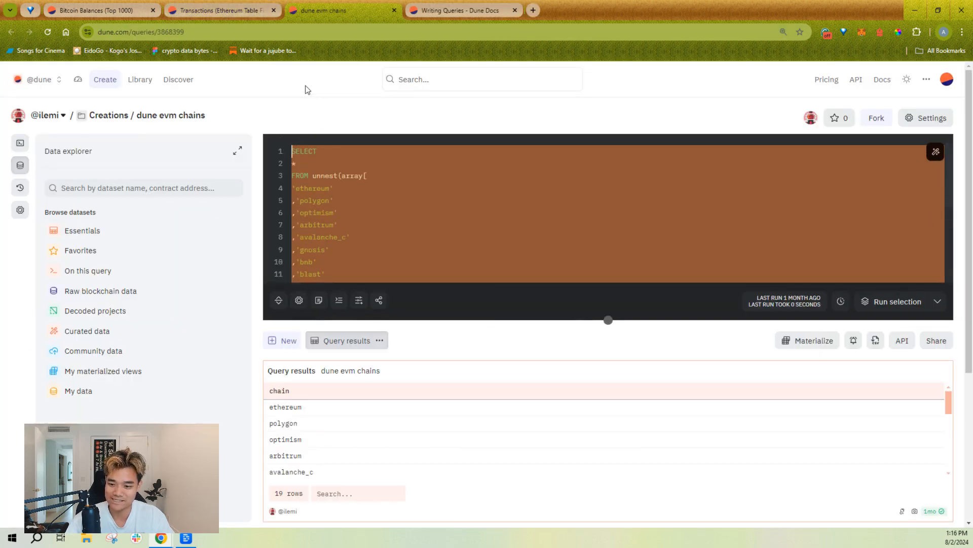
scroll("down", 3)
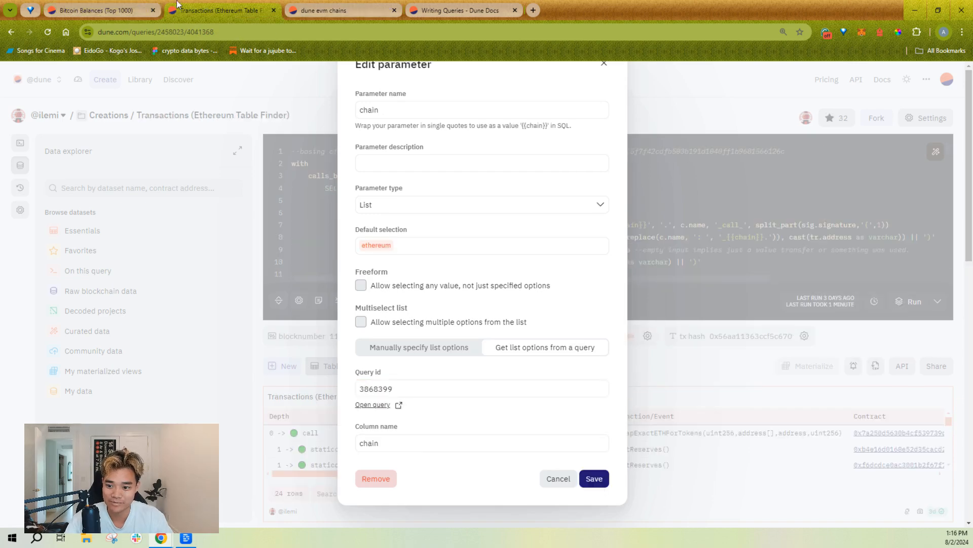
left_click(93, 10)
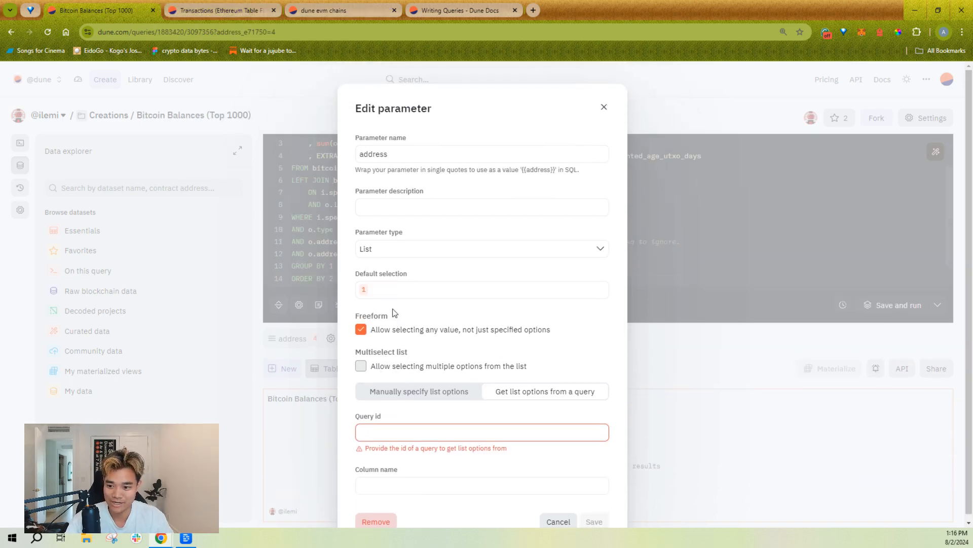
Dismiss the parameter settings unsaved and remove the AND o.address = '{{address}}' filter, restoring LIMIT 1000
left_click(557, 521)
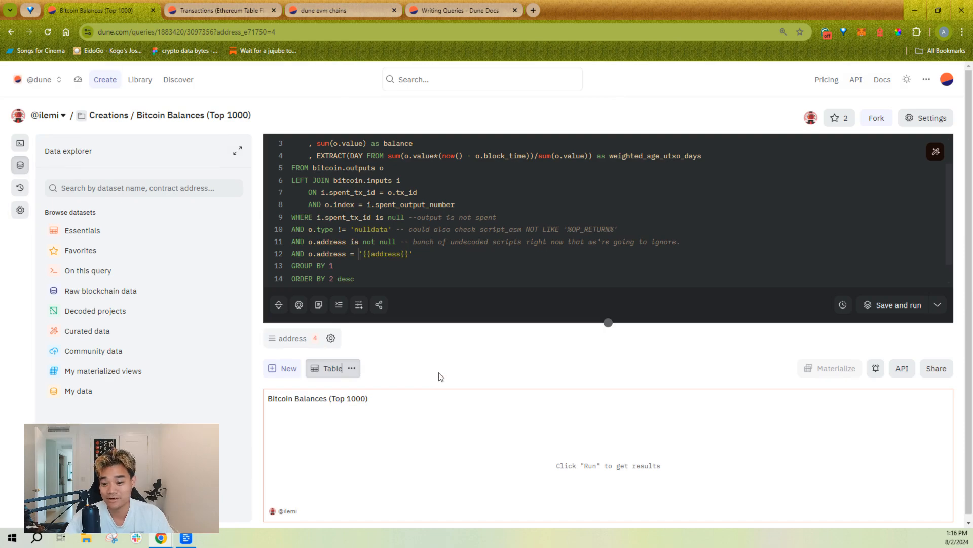
double_click(385, 254)
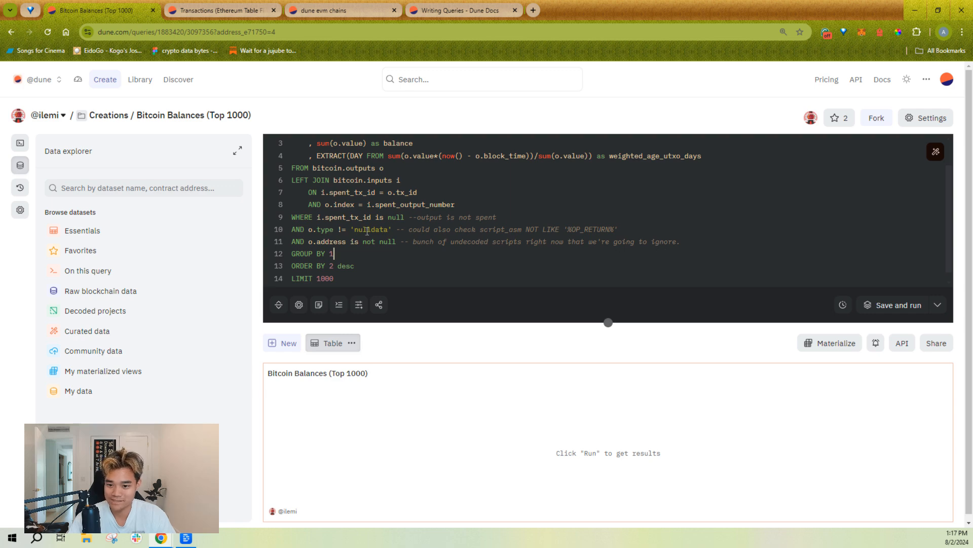
Create a new blank query with SELECT * FROM query_1883420 and run it
left_click(104, 80)
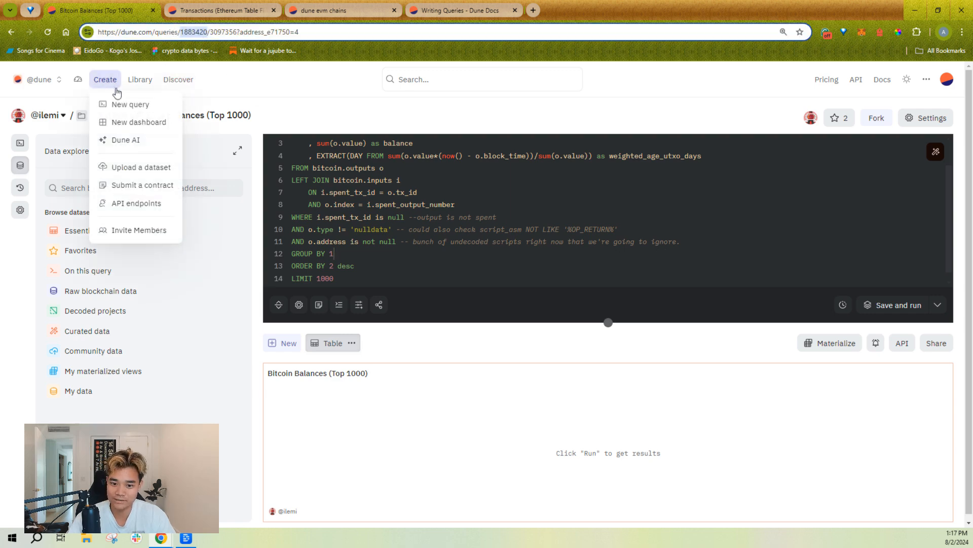
left_click(131, 104)
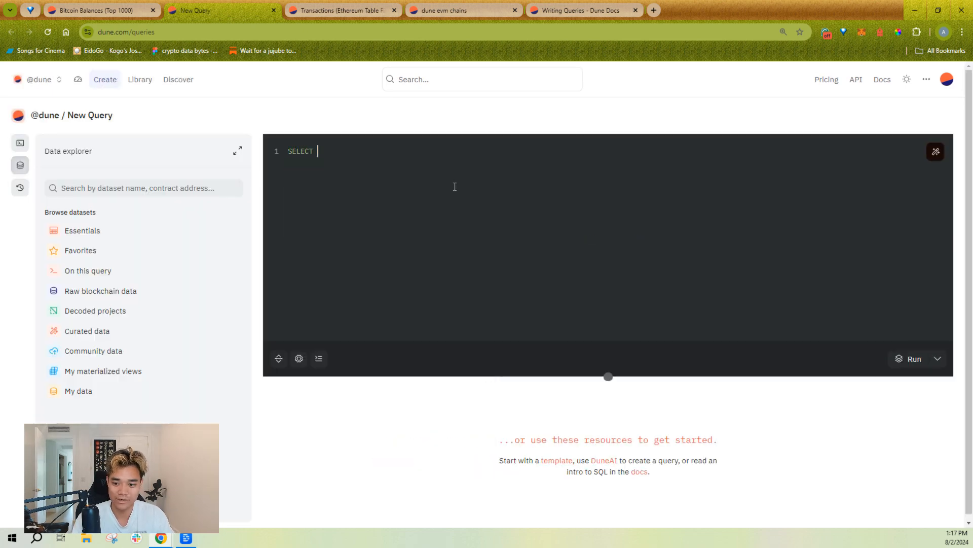
type("* FROM query_1883420")
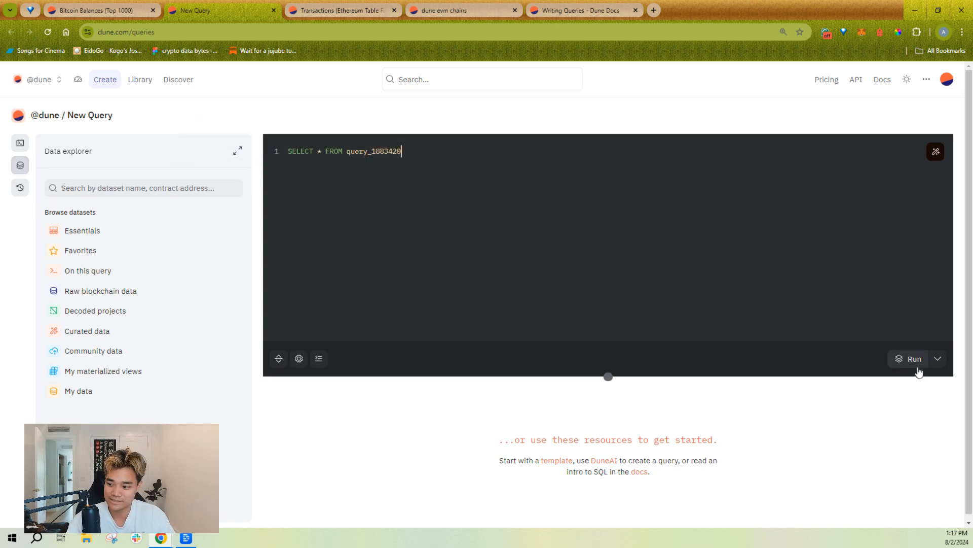
left_click(913, 358)
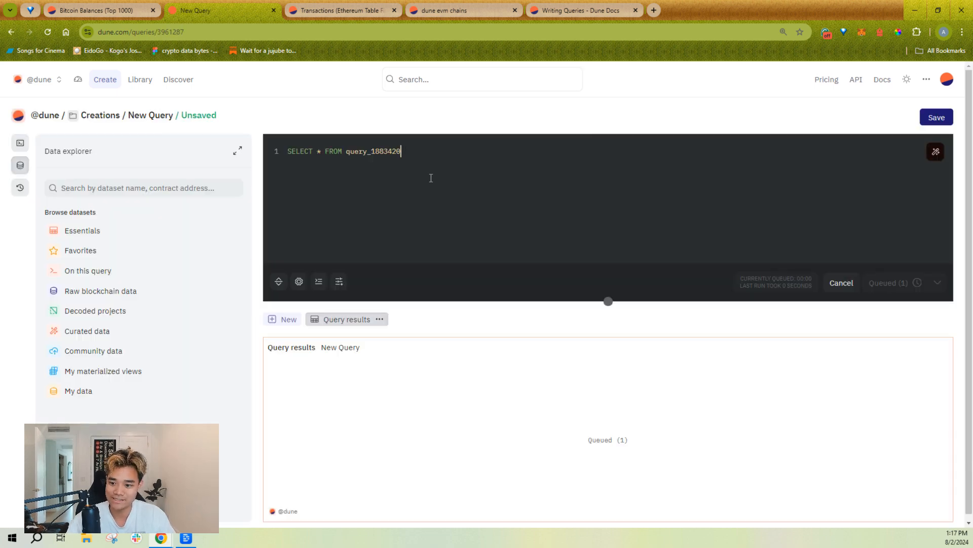
Switch to the Query Views documentation page in another tab
left_click(94, 10)
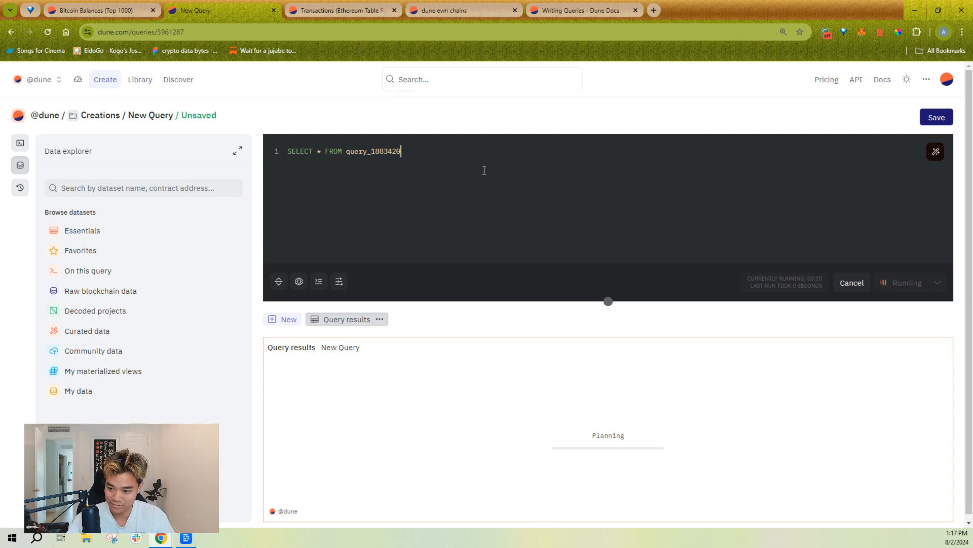
left_click(93, 11)
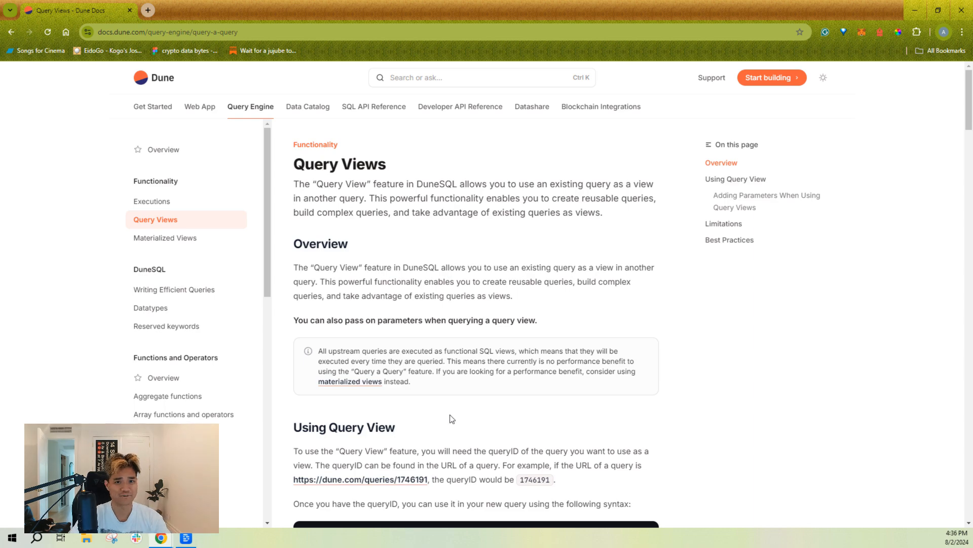
scroll("down", 3)
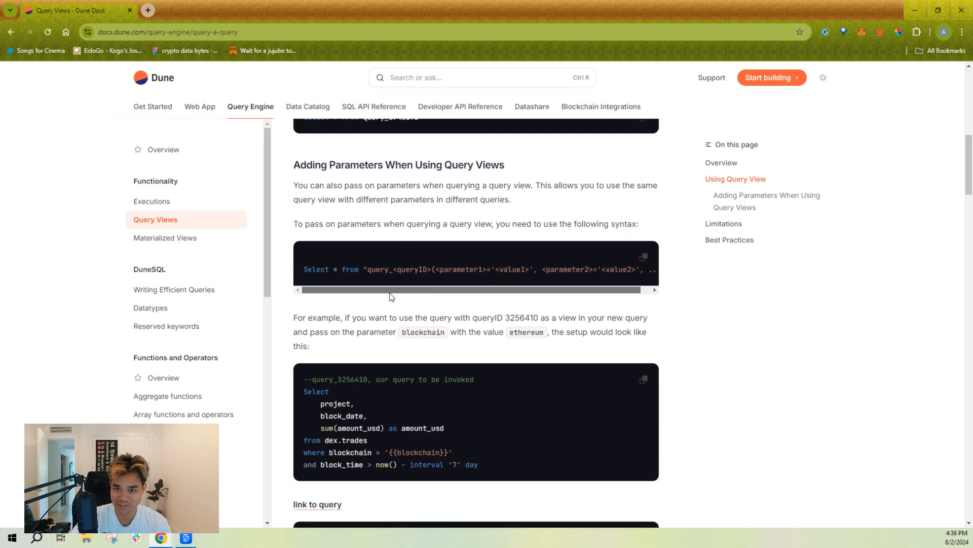
scroll("down", 3)
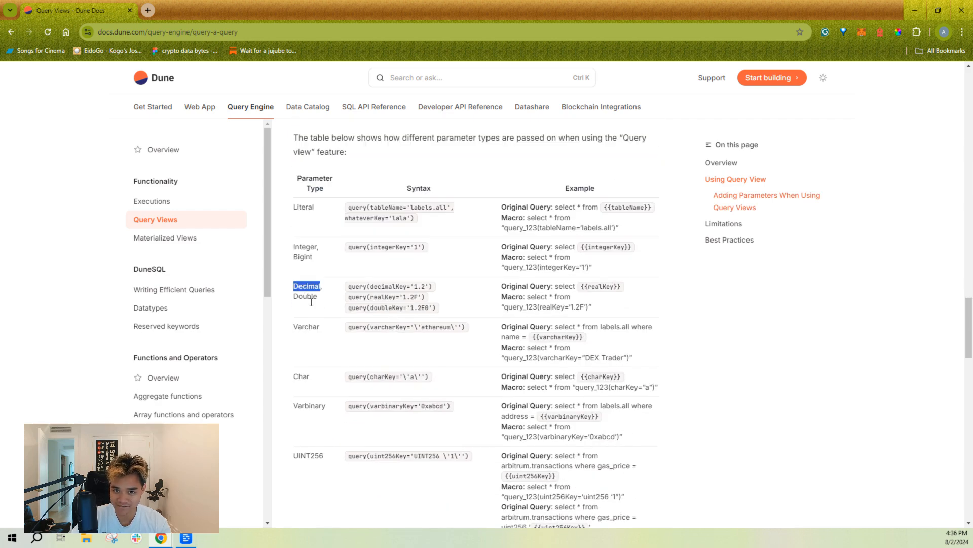
double_click(309, 406)
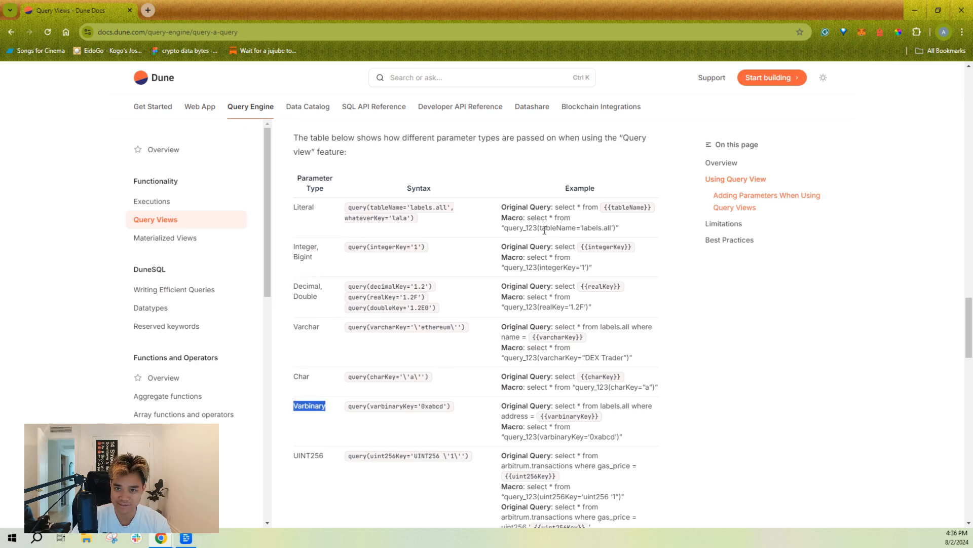
double_click(529, 227)
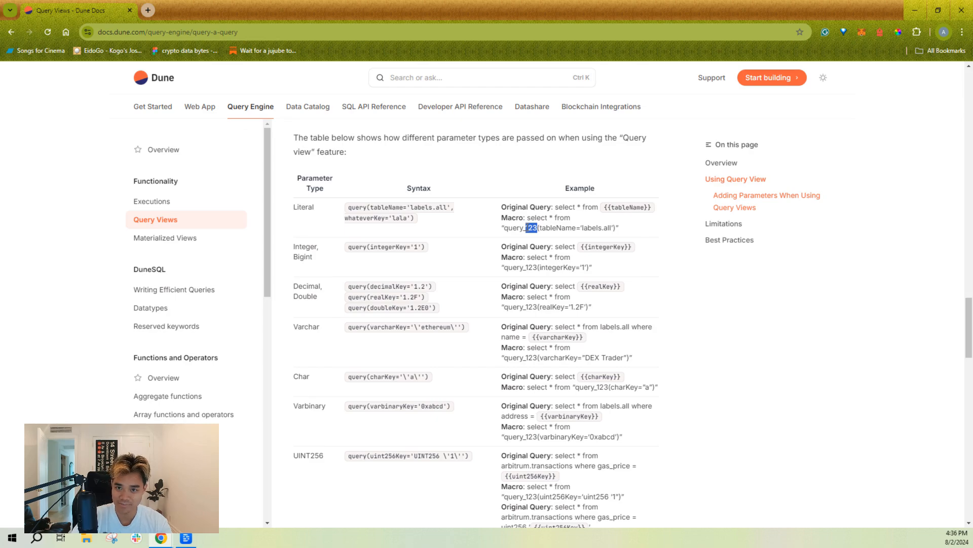
left_click_drag(531, 227, 598, 228)
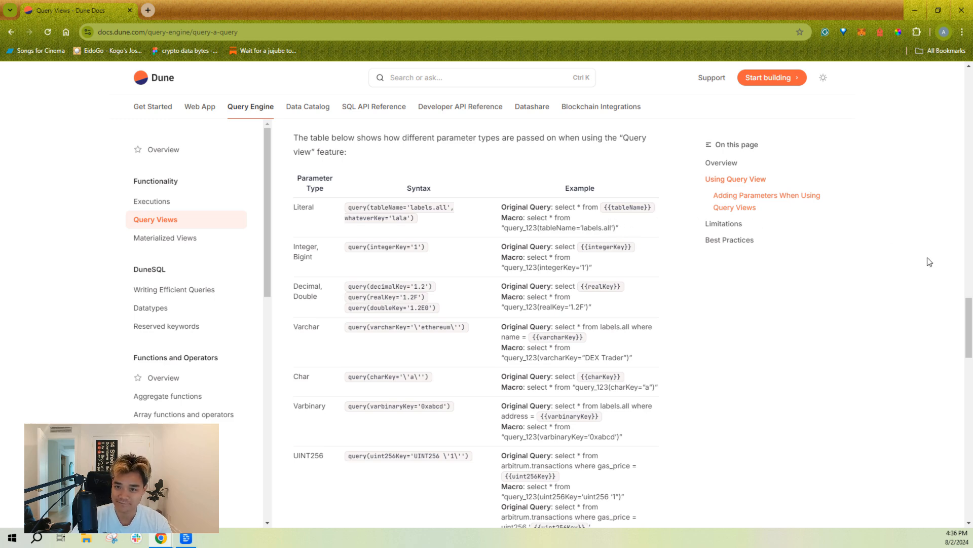
Return to the Bitcoin Balances (Top 1000) query and show its saved results
left_click(208, 10)
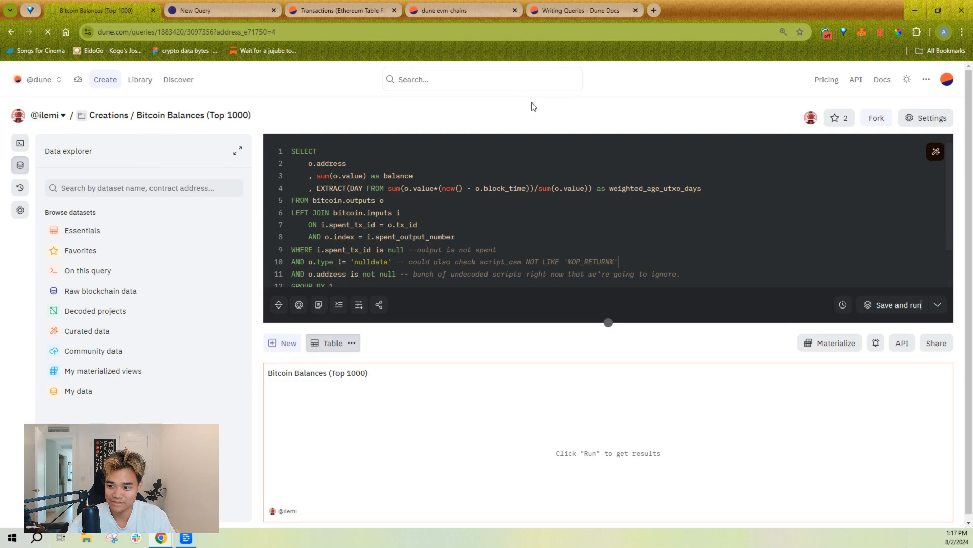
left_click(897, 305)
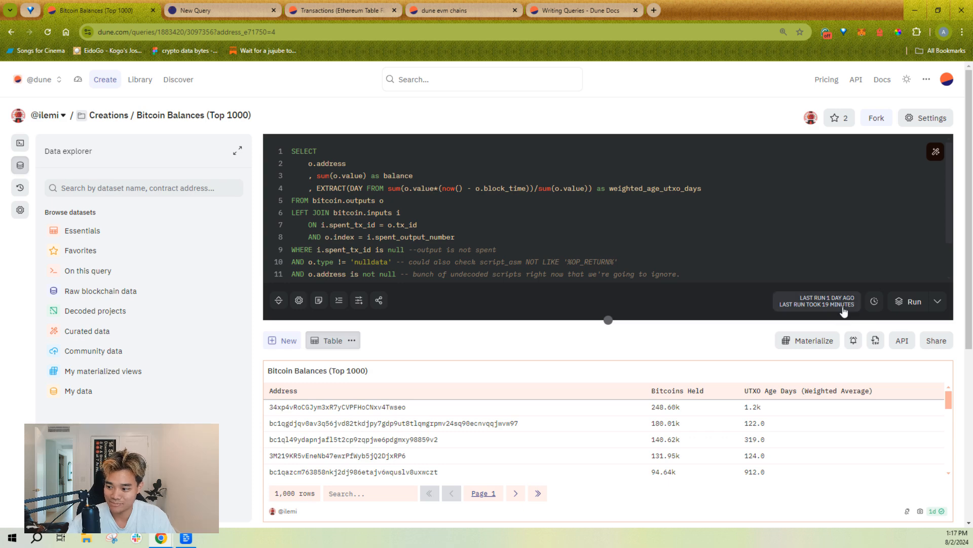
mouse_move(807, 347)
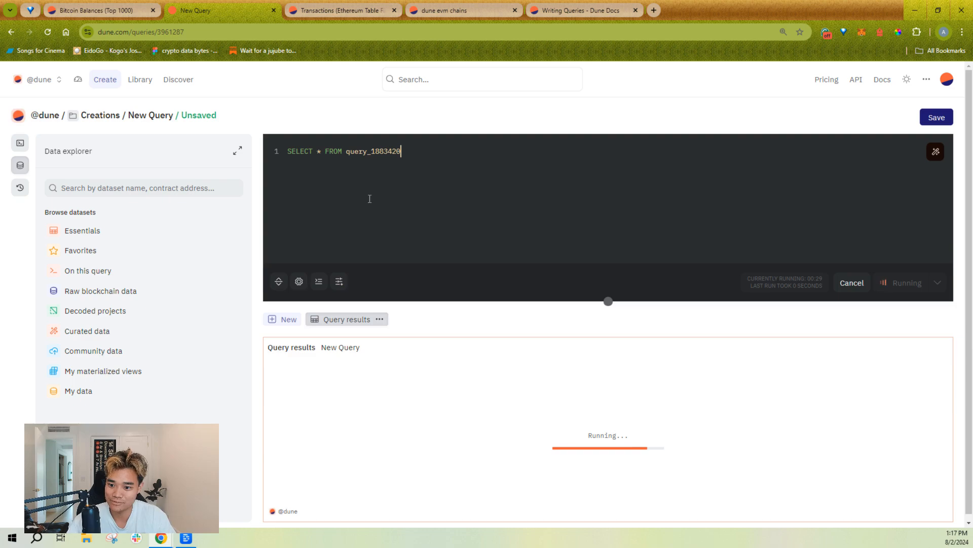
left_click(100, 10)
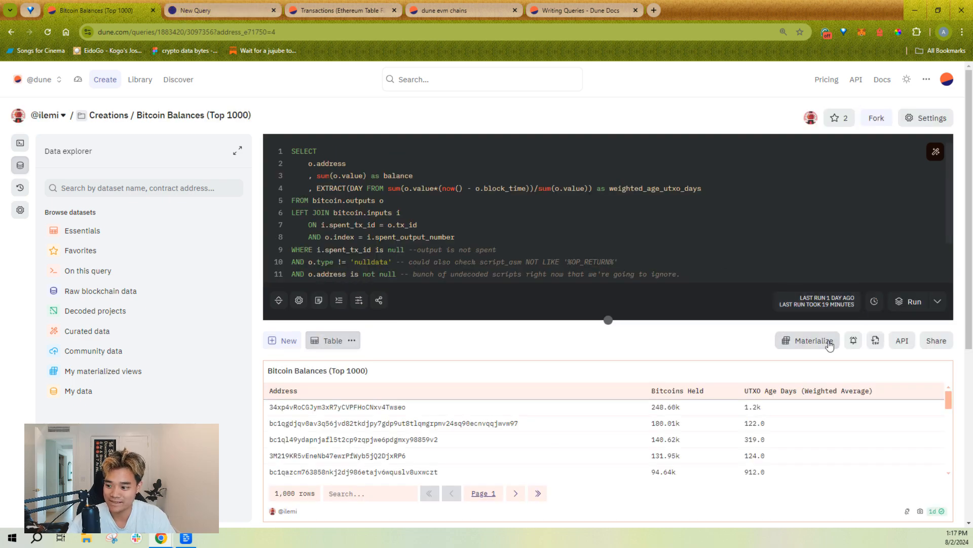
Review the New materialized view dialog and its generated name, then cancel without creating it
left_click(807, 340)
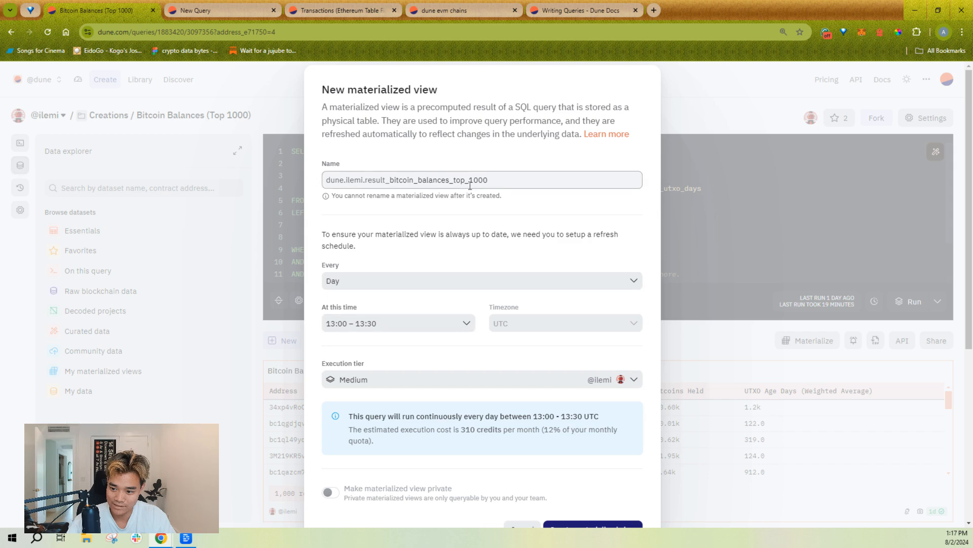
double_click(438, 180)
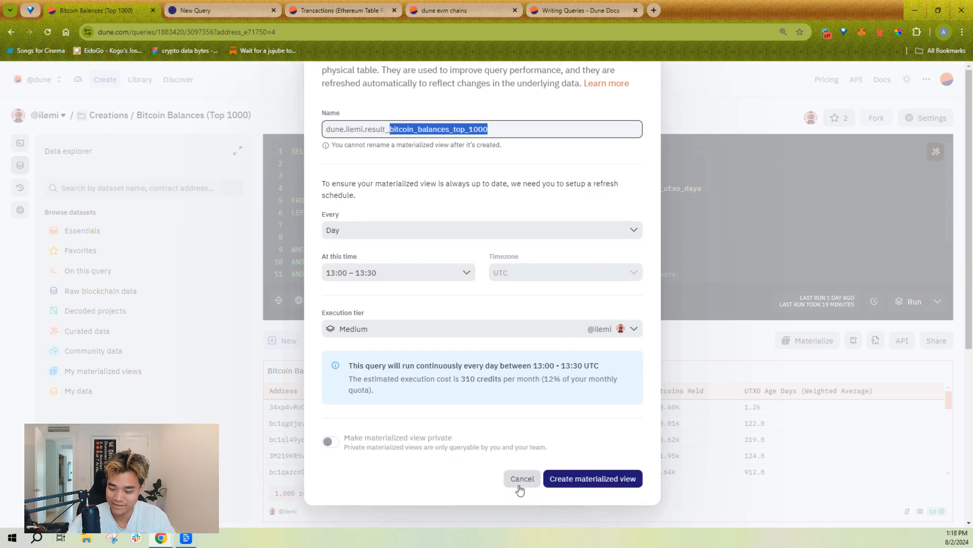
left_click(521, 478)
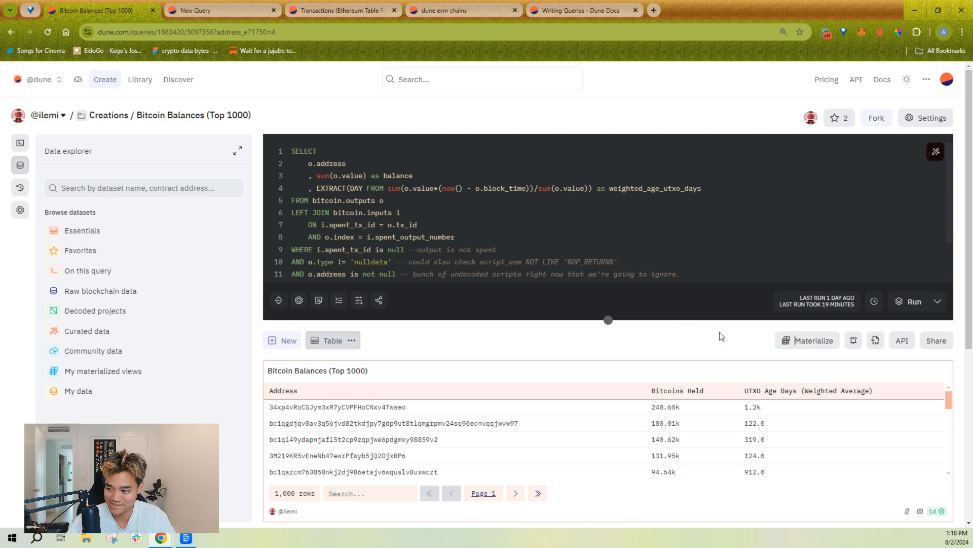
left_click(873, 301)
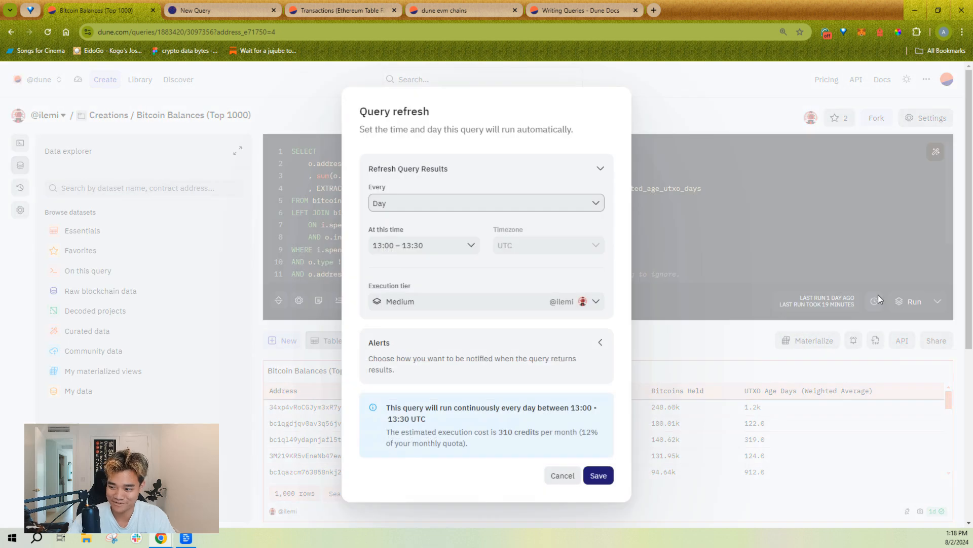
mouse_move(869, 284)
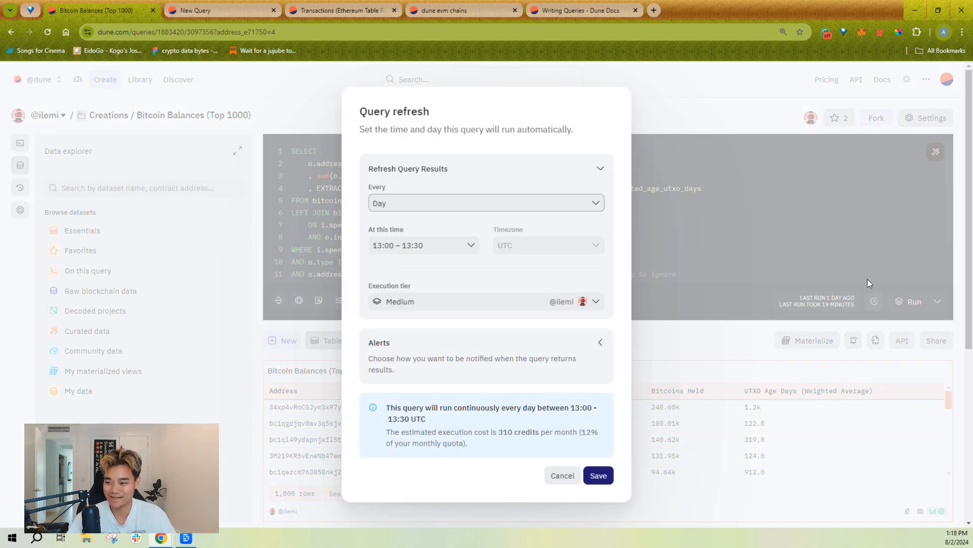
left_click(561, 474)
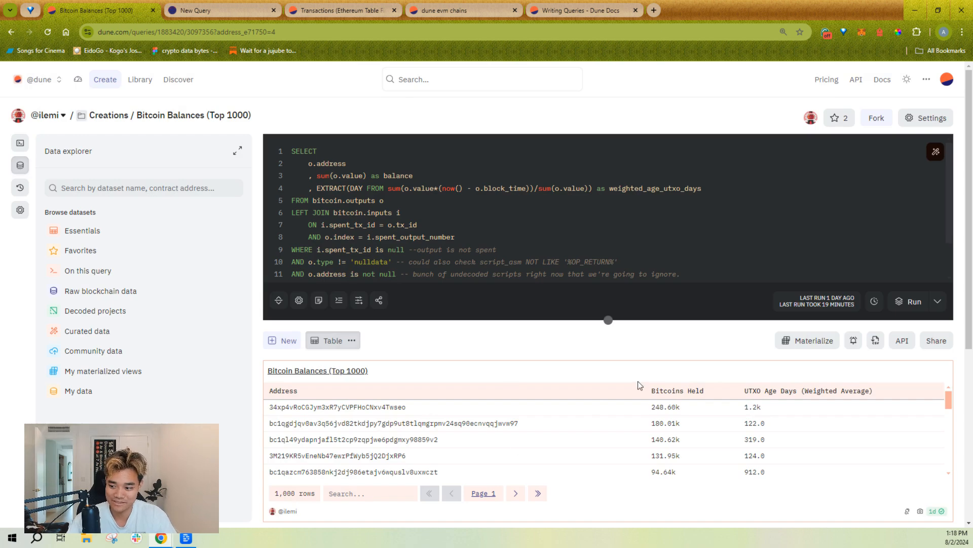
left_click(807, 341)
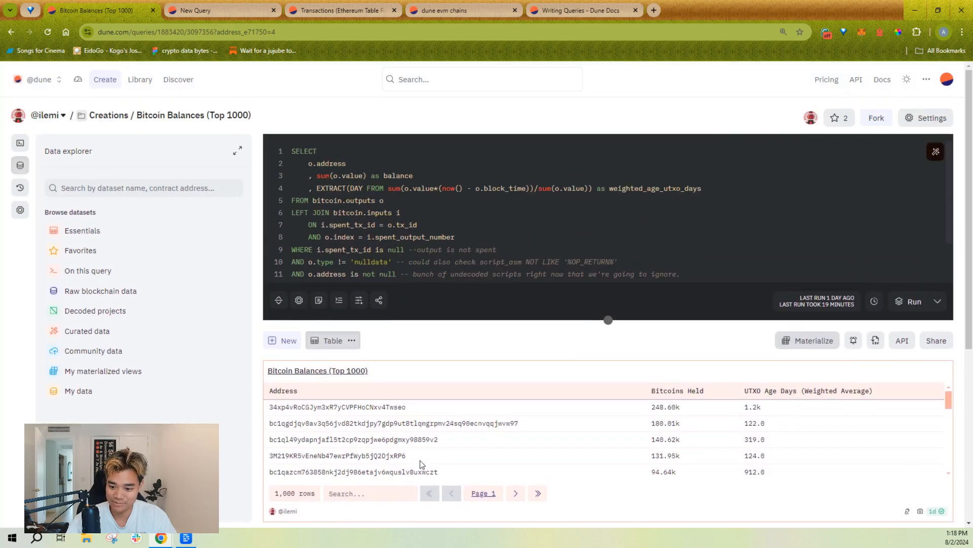
mouse_move(515, 384)
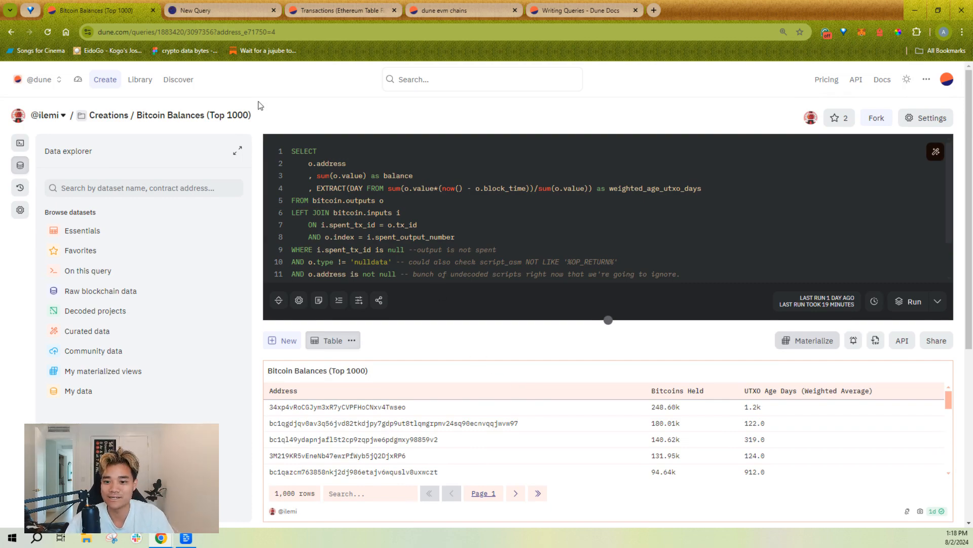
mouse_move(220, 10)
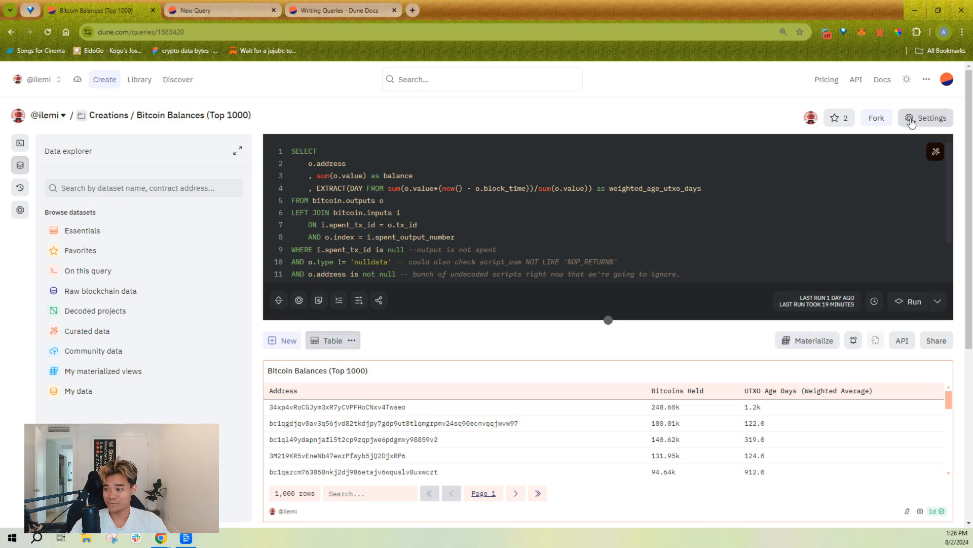
Save a 'test test' description for the query in its title and description settings
left_click(928, 118)
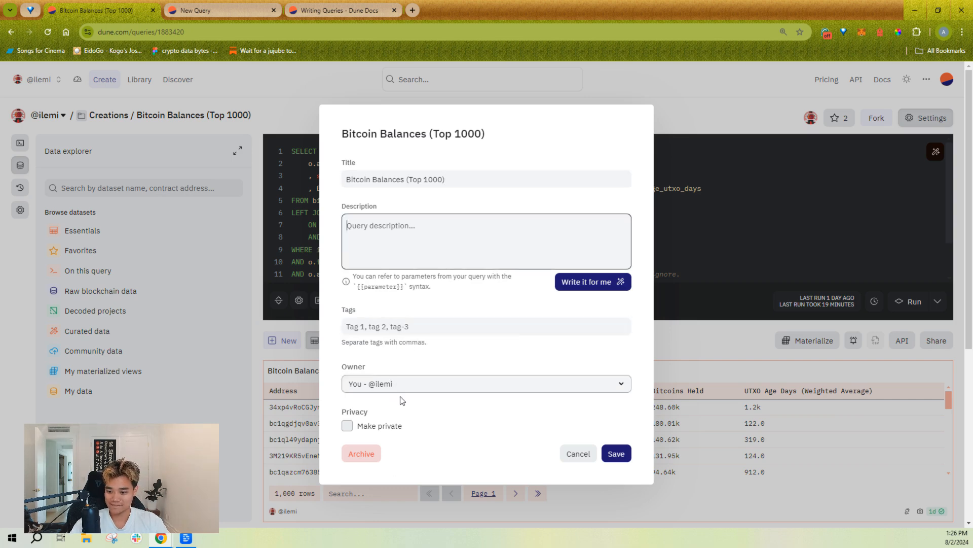
type("test te")
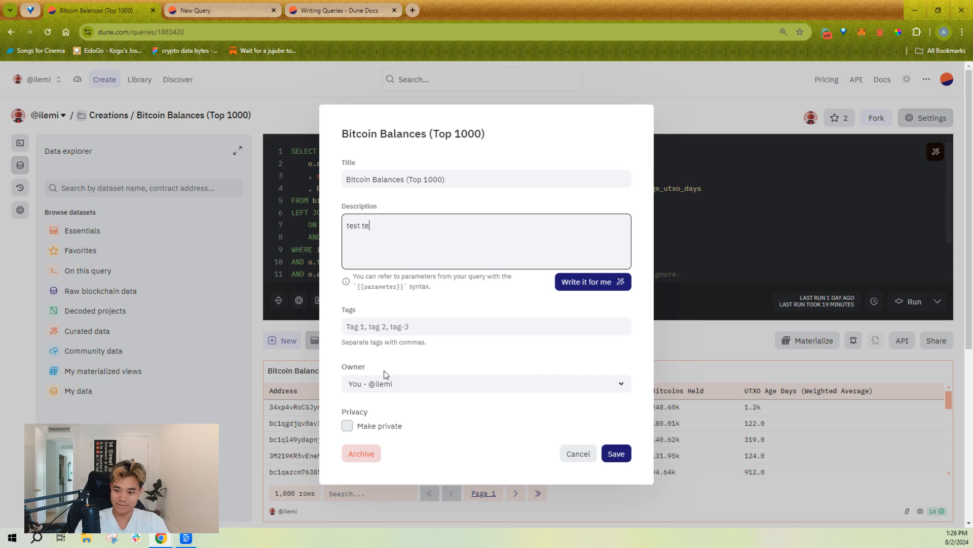
left_click(615, 453)
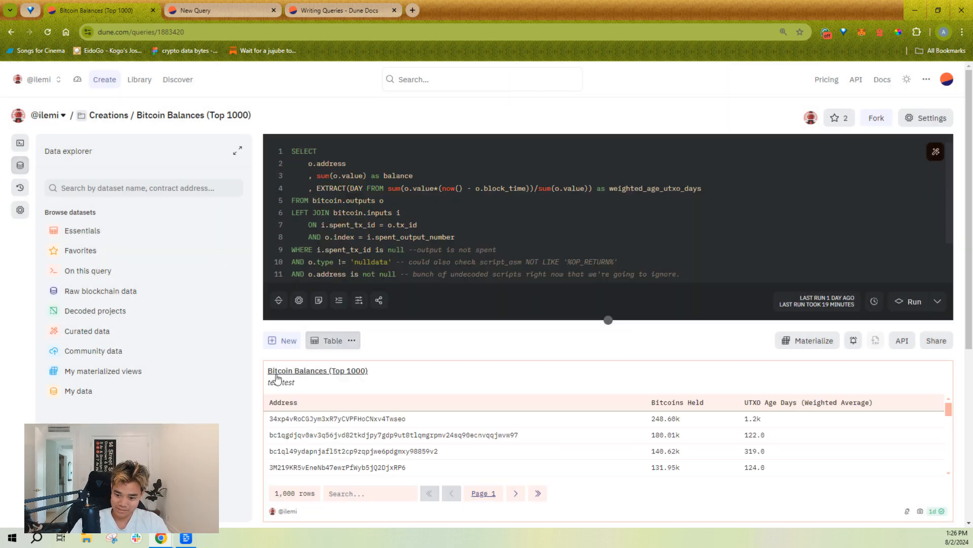
Reopen the query settings and clear the description field for review
left_click(931, 118)
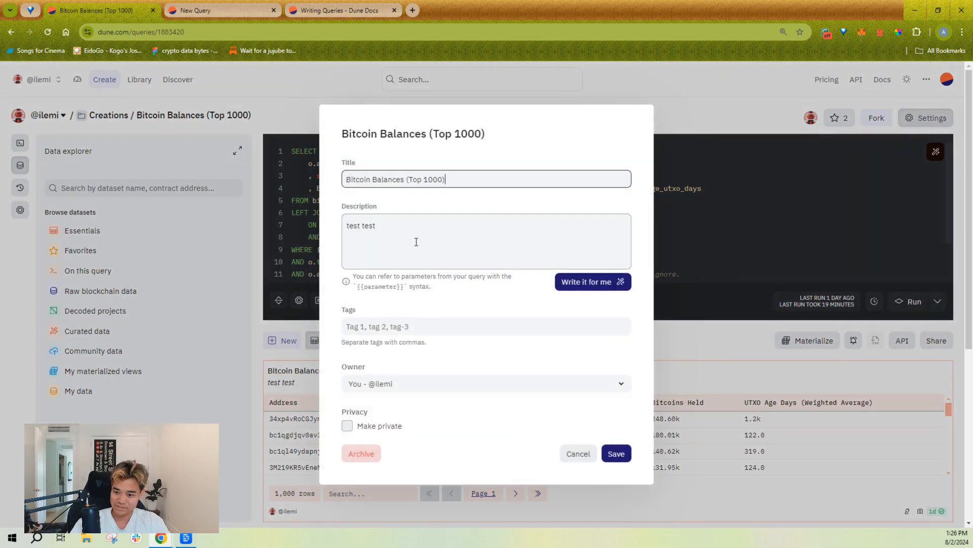
left_click(485, 384)
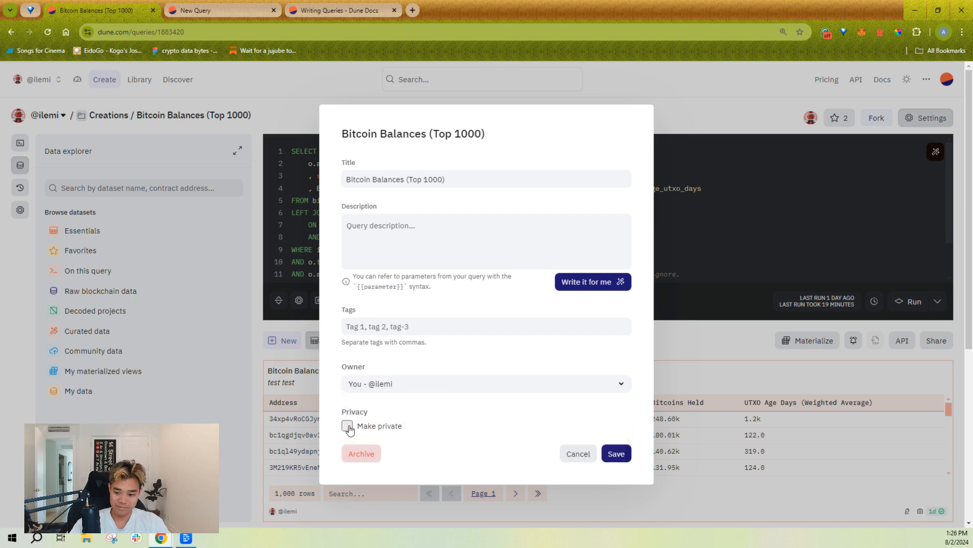
mouse_move(360, 460)
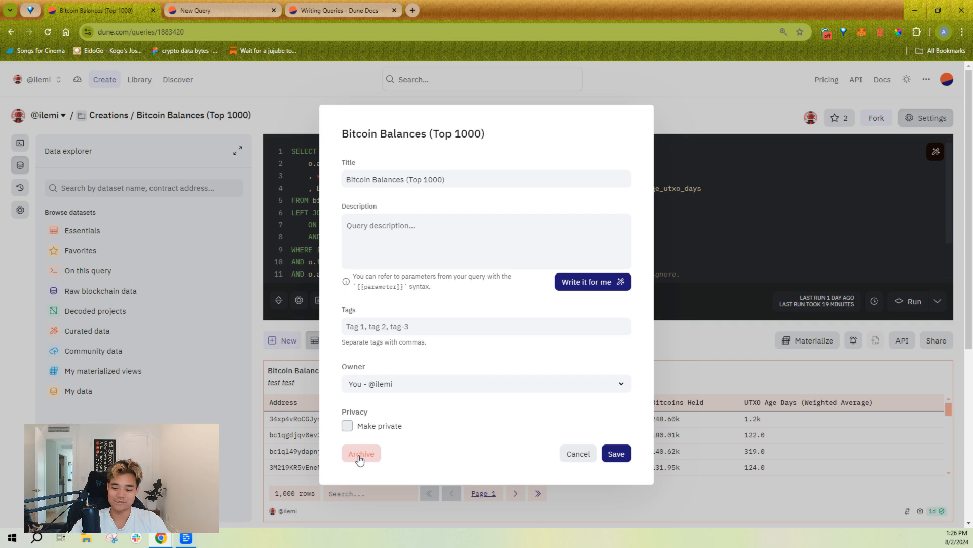
mouse_move(452, 419)
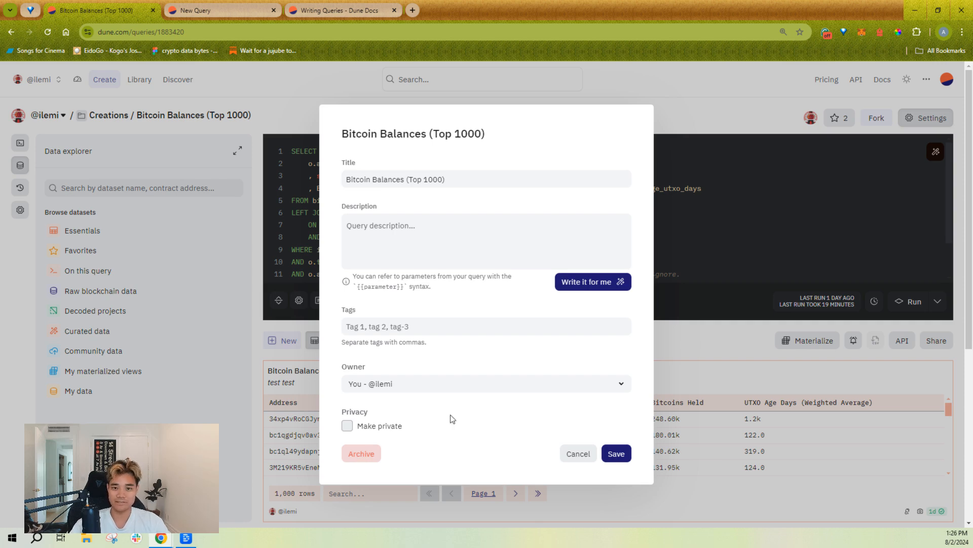